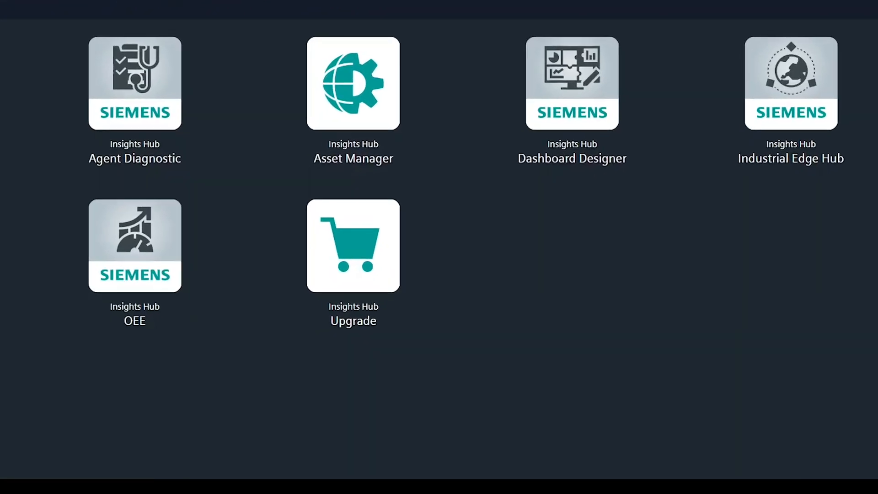
Launch the OEE app and show the configuration overview from the sidebar gear
left_click(135, 245)
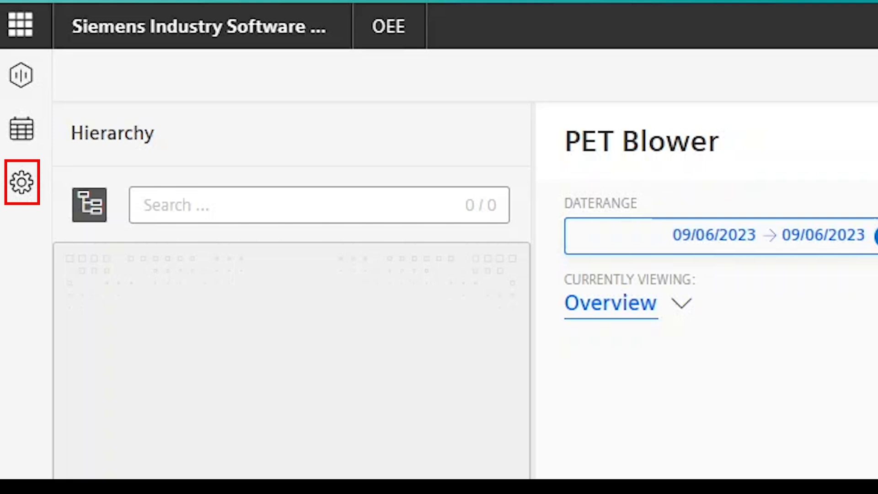
left_click(21, 182)
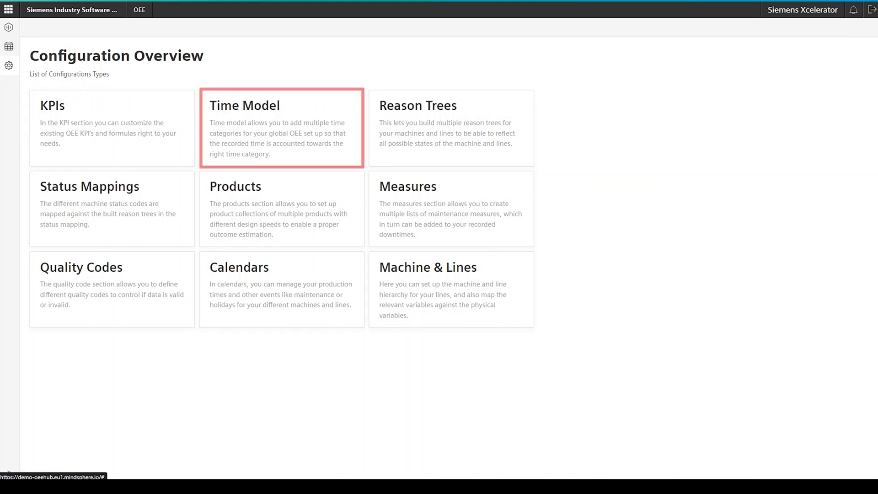
In the time model, add a Production Time category Run described as Run Category
left_click(281, 129)
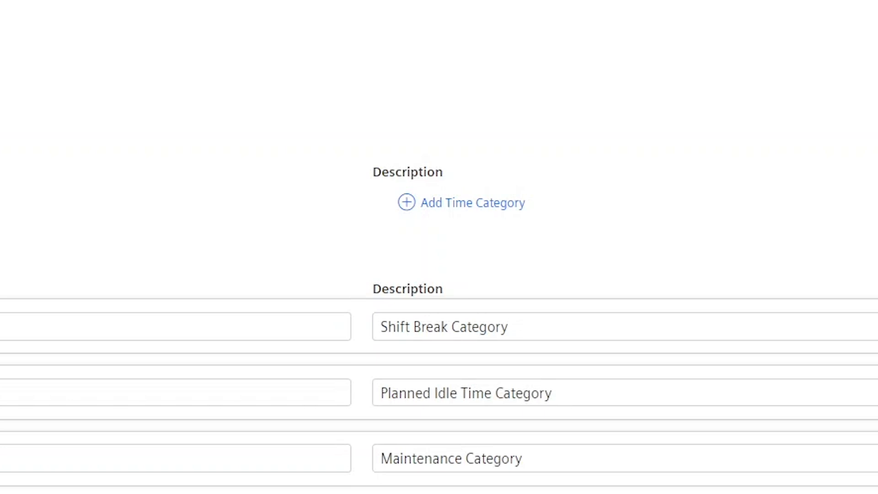
mouse_move(461, 202)
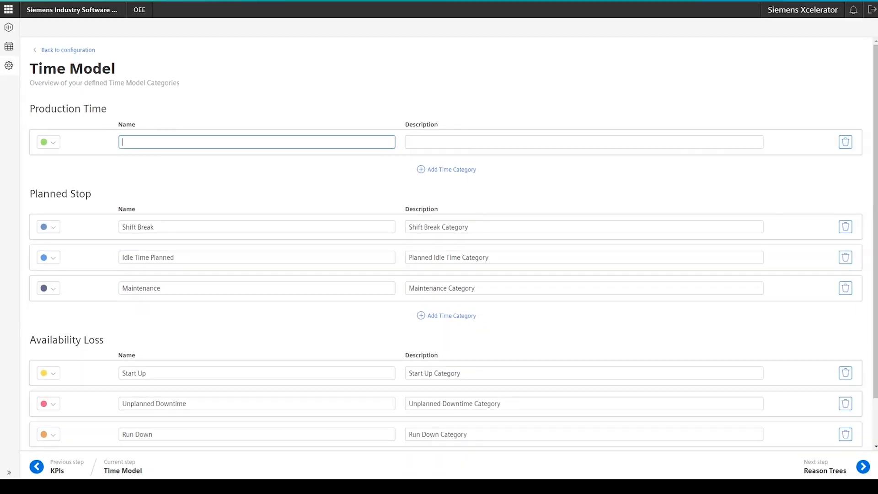
type("Run")
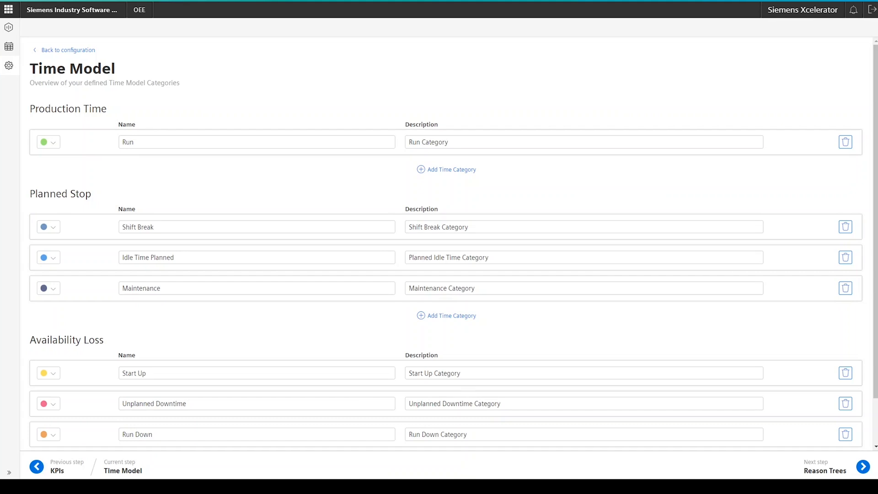
Under Availability Loss, add a Cleaning category described as Cleaning Category
scroll("down", 3)
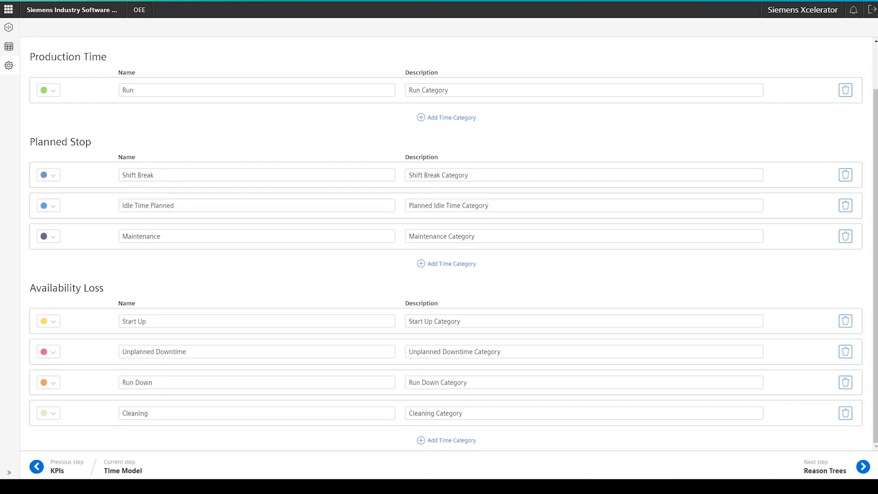
mouse_move(824, 470)
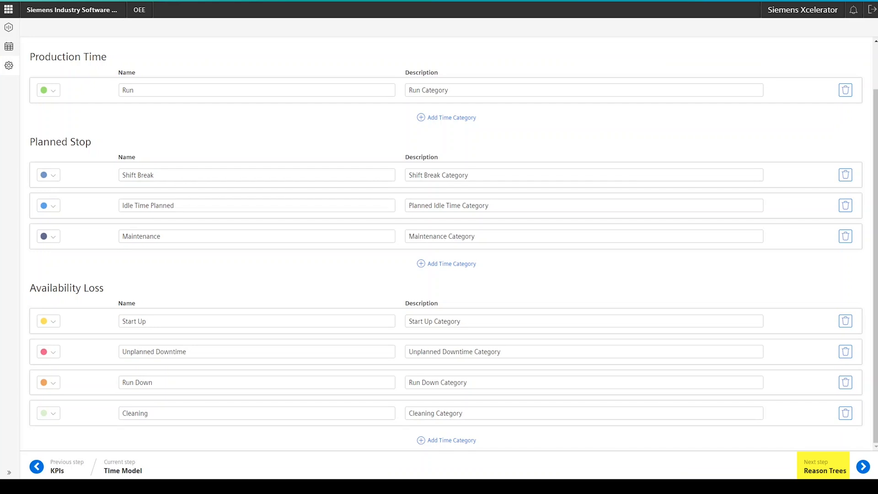
Advance to the Reason Trees step and begin a new, empty reason tree
left_click(863, 465)
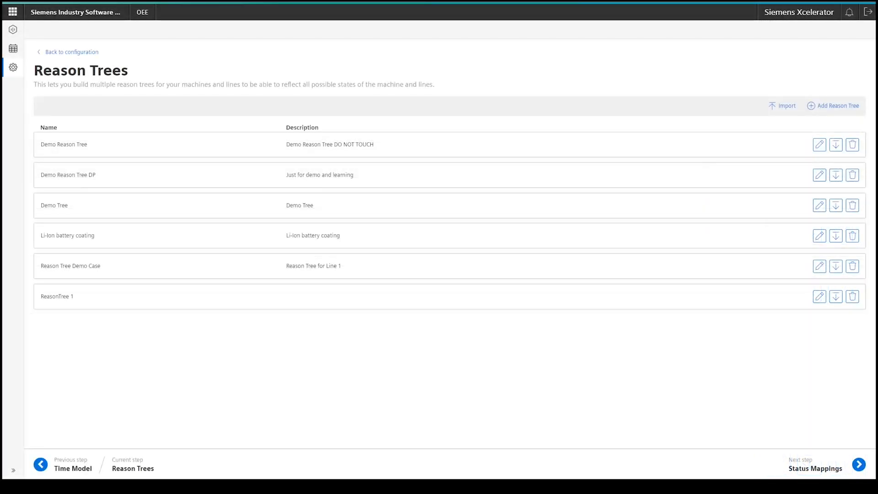
mouse_move(833, 106)
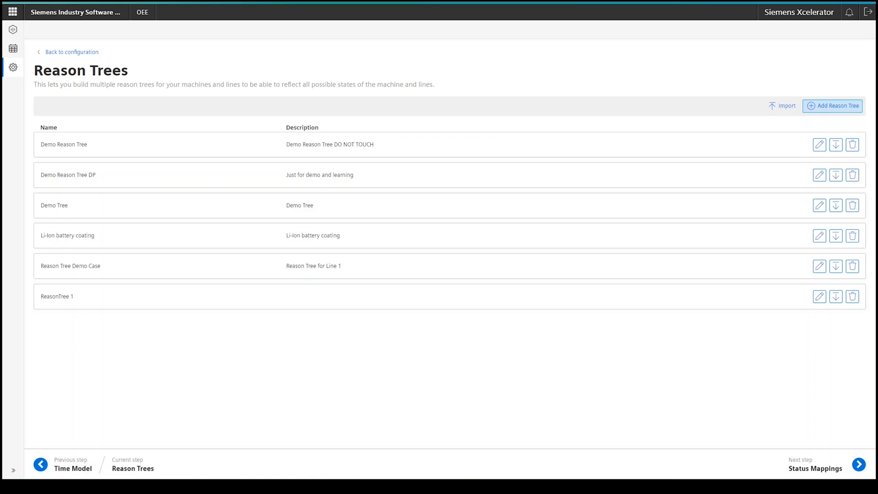
left_click(831, 105)
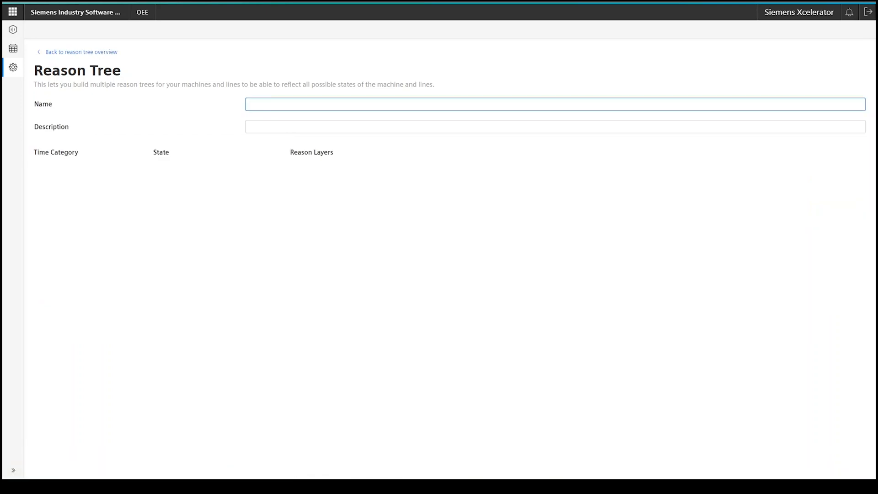
Name the tree Training Tree with description 'Description for Training Tree' and add a Stop state under Unplanned Downtime
type("Training Tree")
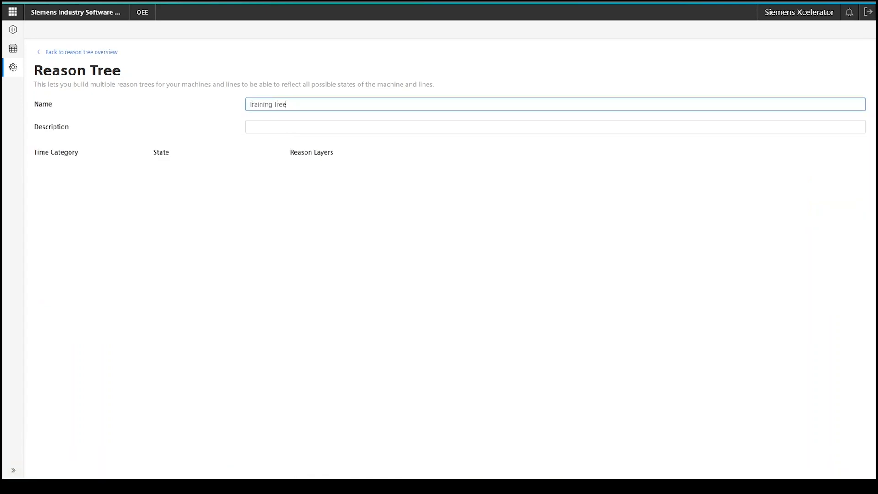
type("Description for")
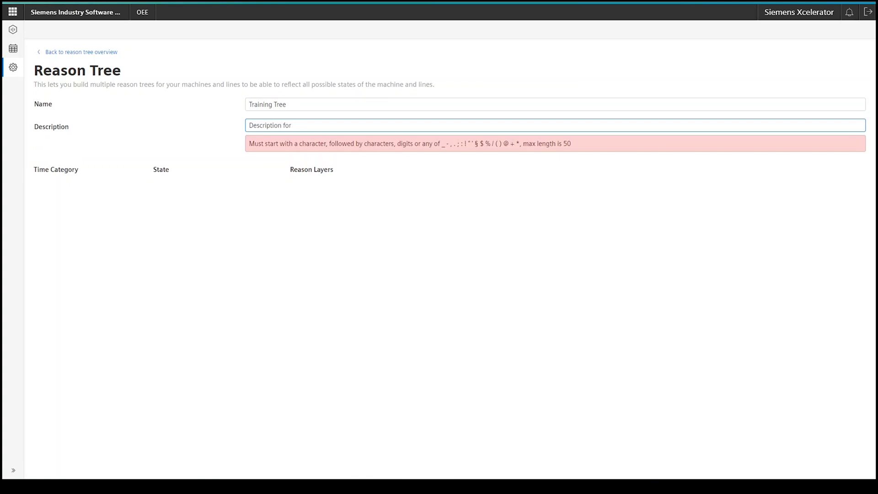
type("Training Tree")
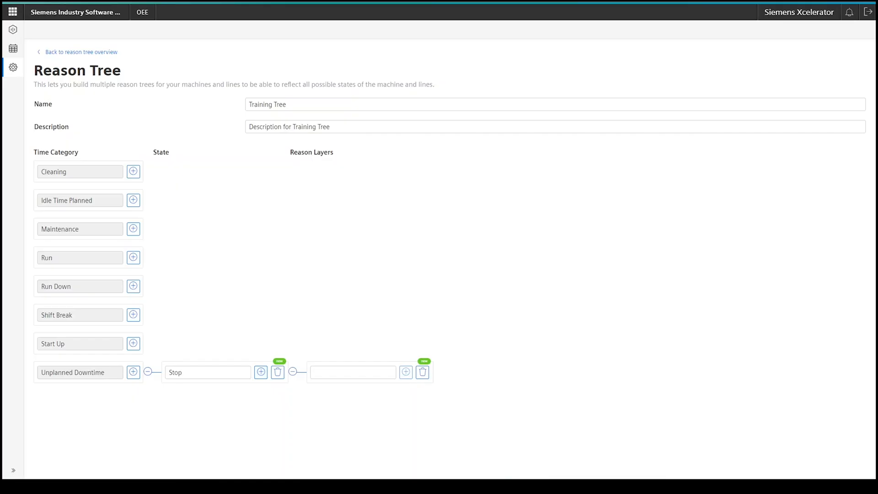
Name the reason PET Blower and add child reasons Output, Safety Related, Supply Chain and Injection
type("PET Blower")
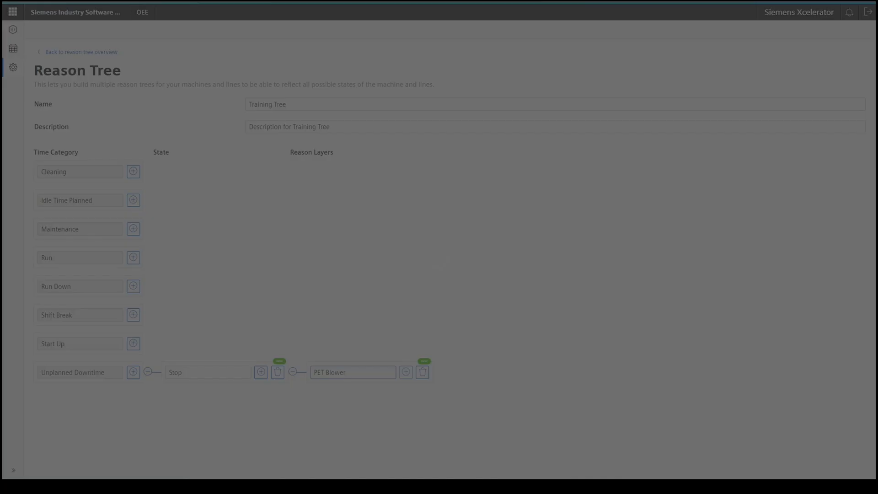
mouse_move(405, 371)
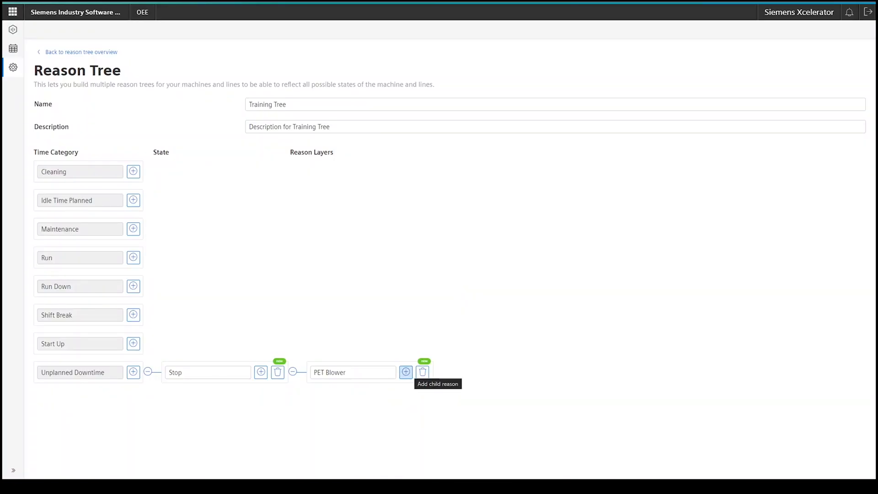
left_click(405, 372)
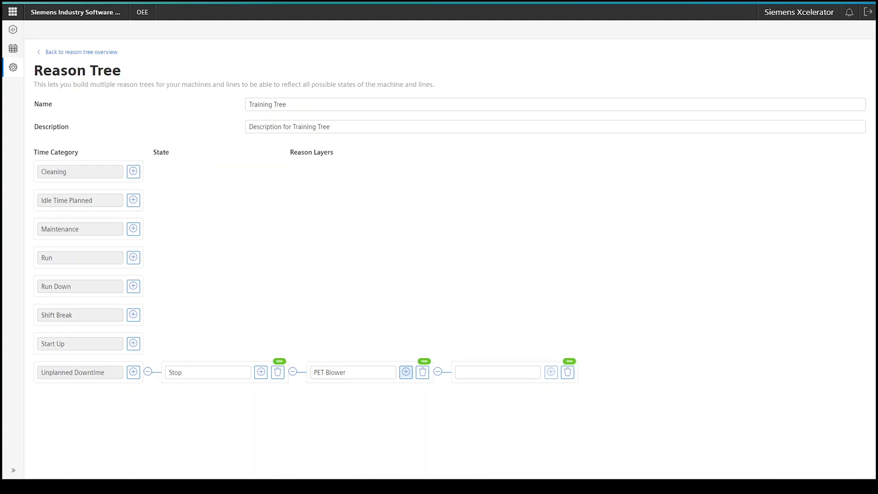
type("Output")
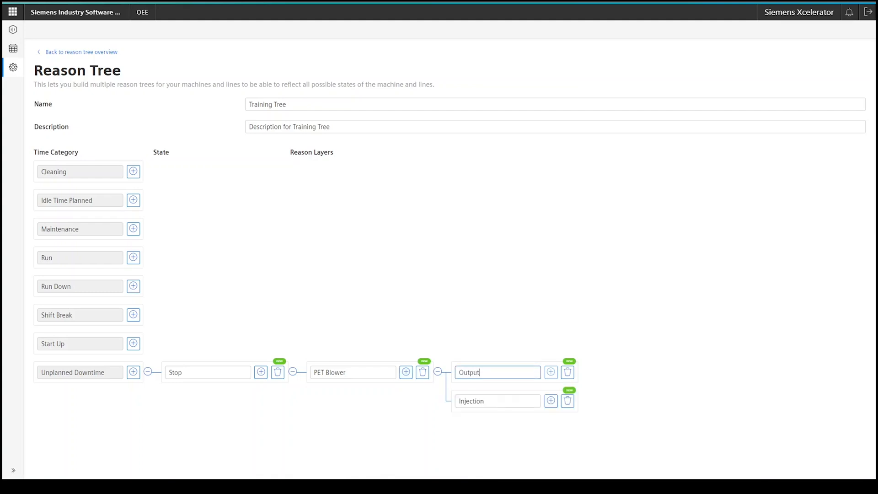
left_click(405, 372)
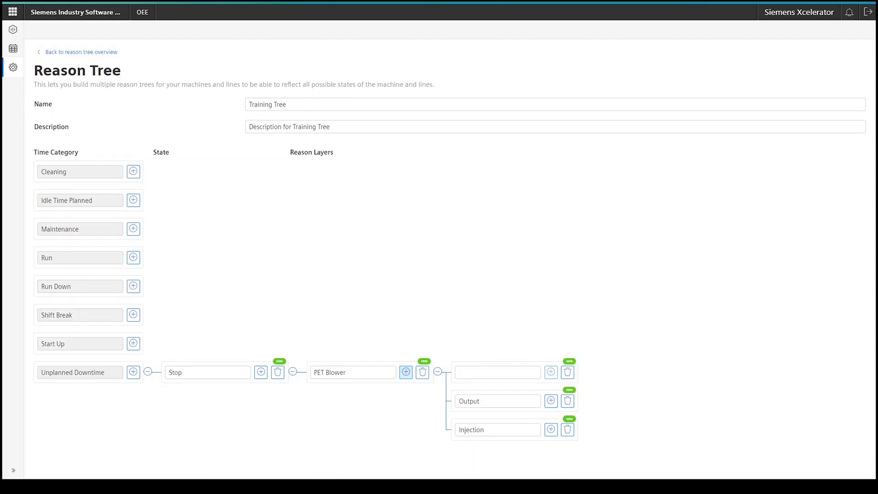
type("Safety Related")
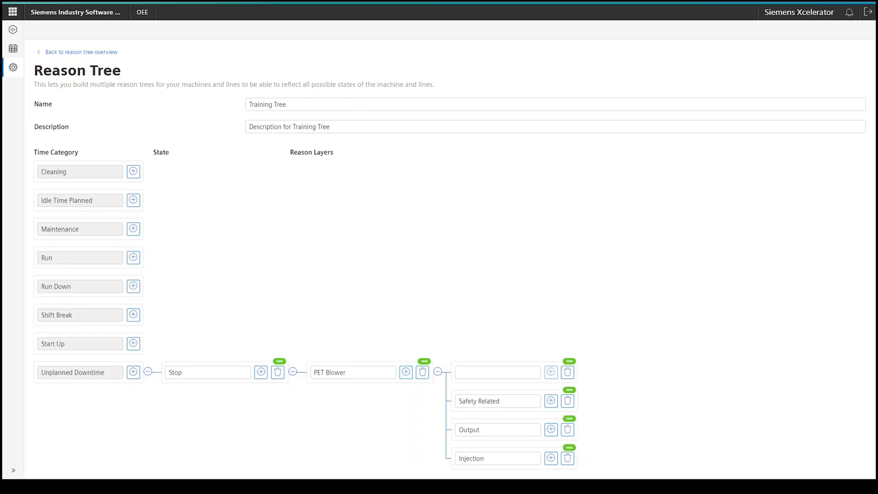
type("Supply")
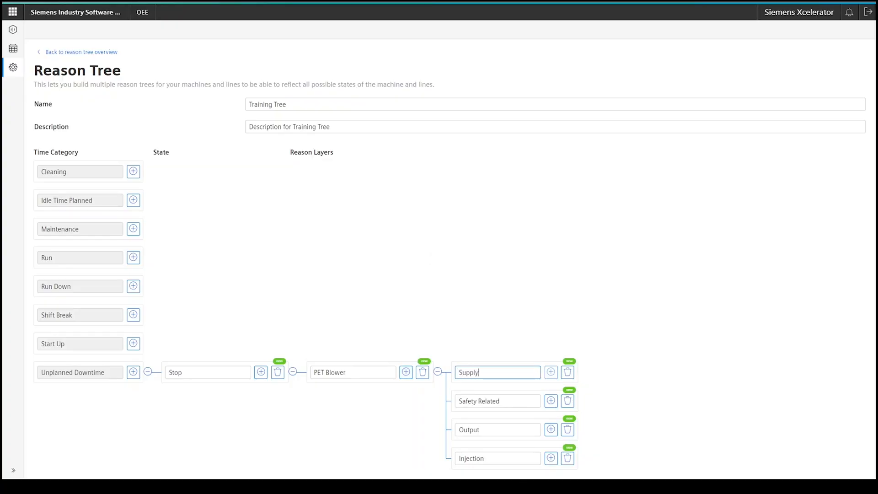
type("Chain")
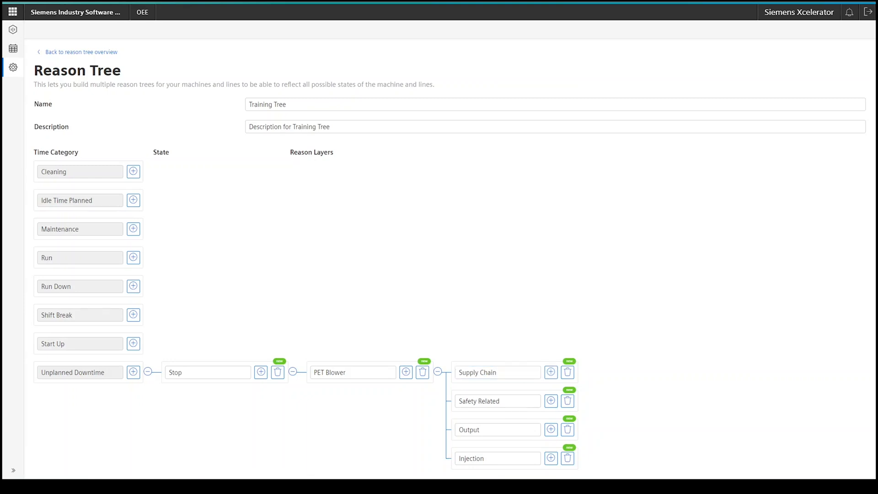
mouse_move(550, 457)
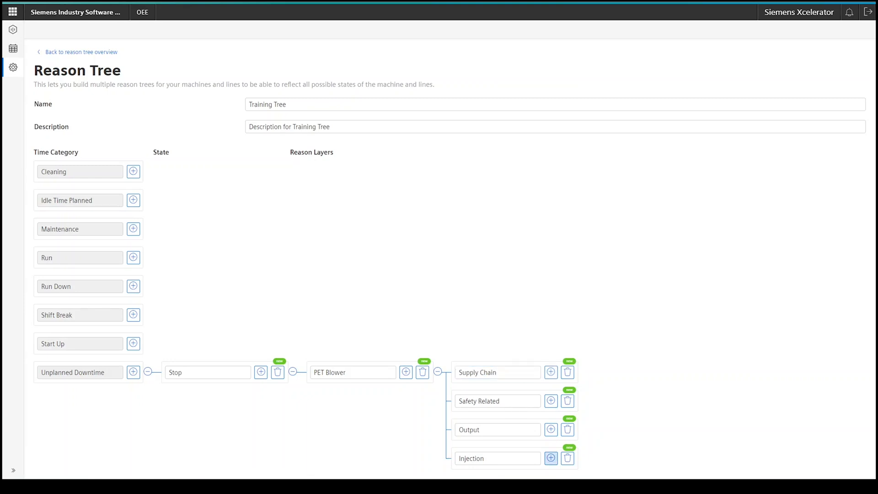
Give Injection a child reason named Raw Material Blockage
left_click(550, 457)
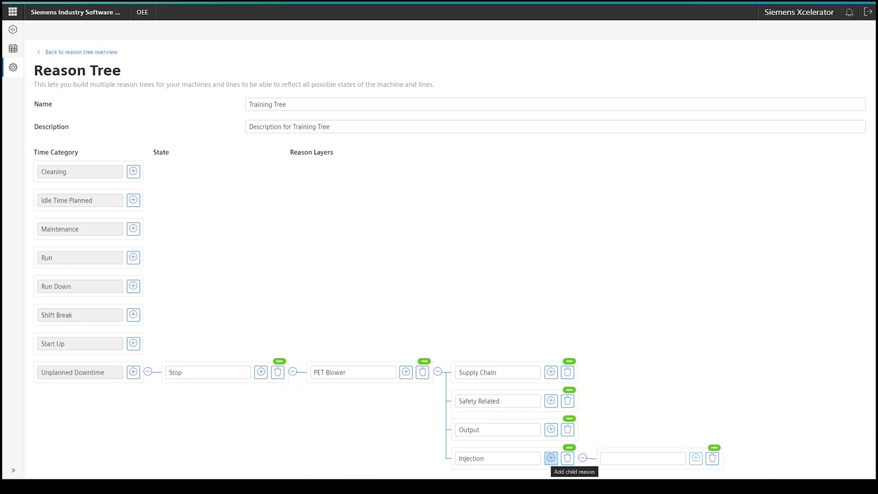
type("Raw Material B")
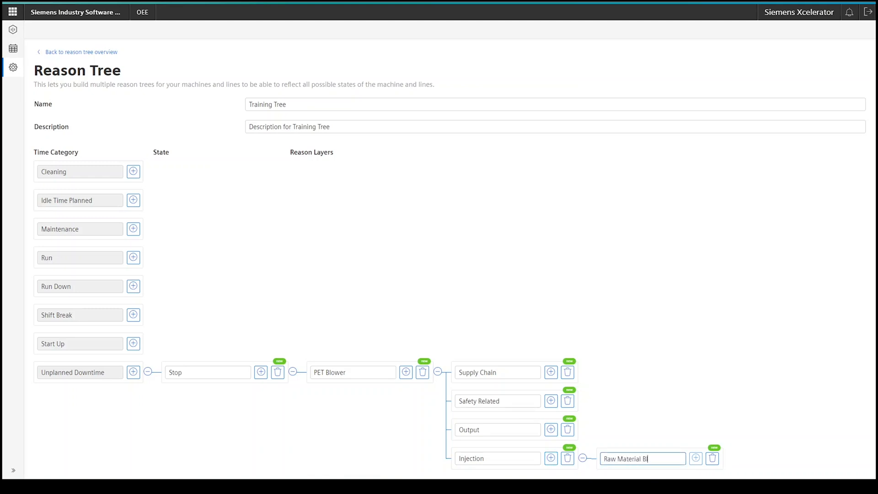
type("lockage")
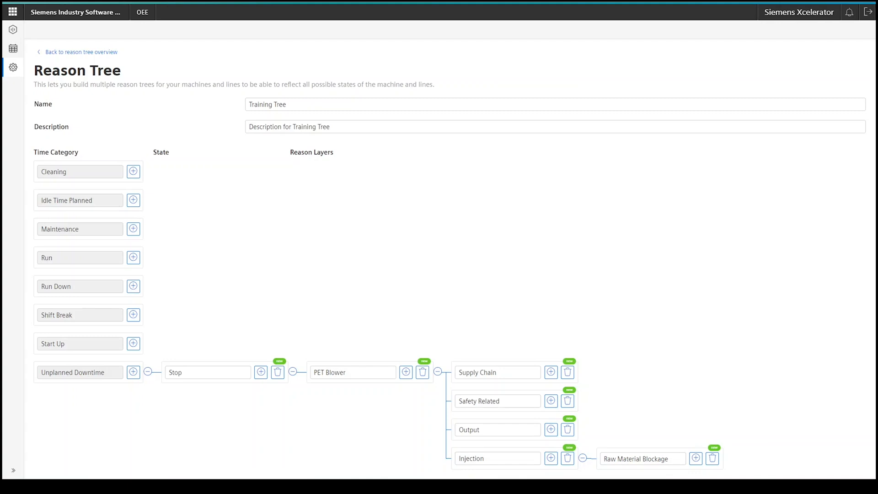
Review the completed reason tree and move to the Status Mapping overview list
scroll("down", 3)
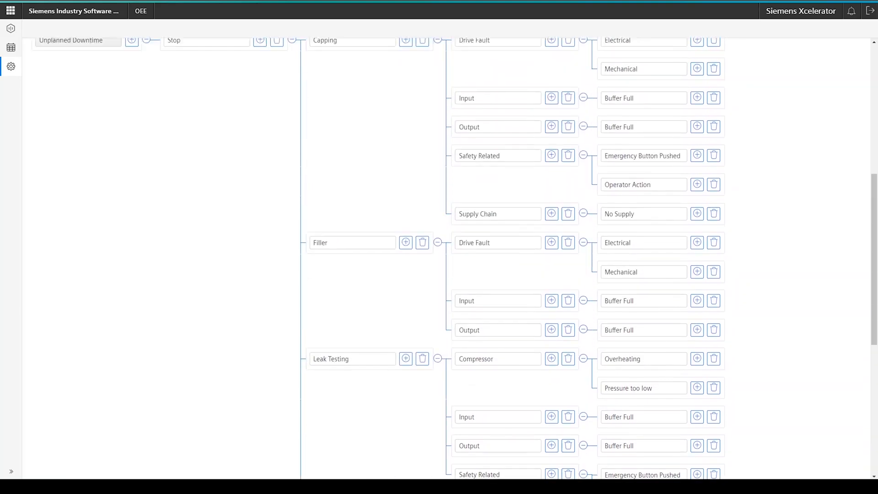
scroll("up", 3)
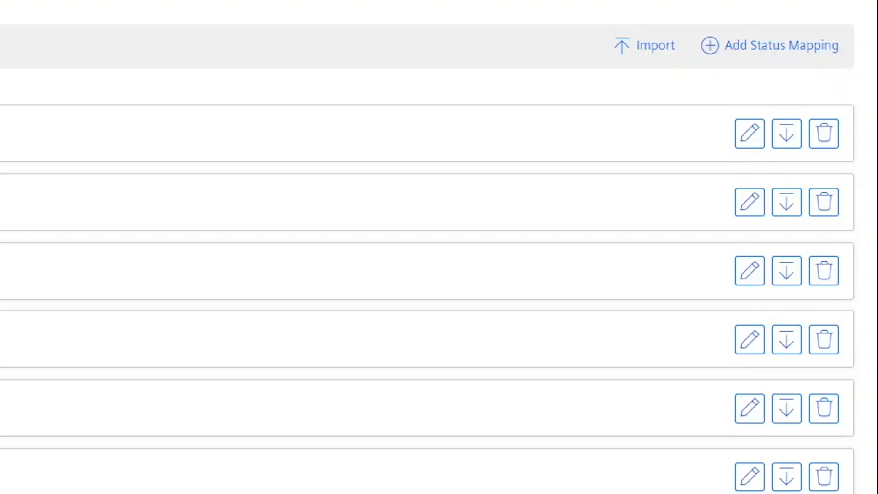
Begin a new status mapping with Training Tree selected as its reason tree
left_click(769, 45)
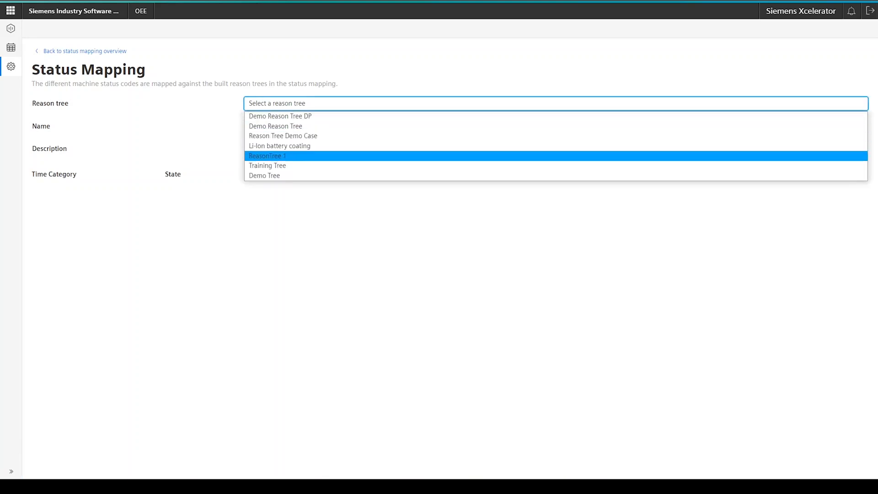
left_click(267, 165)
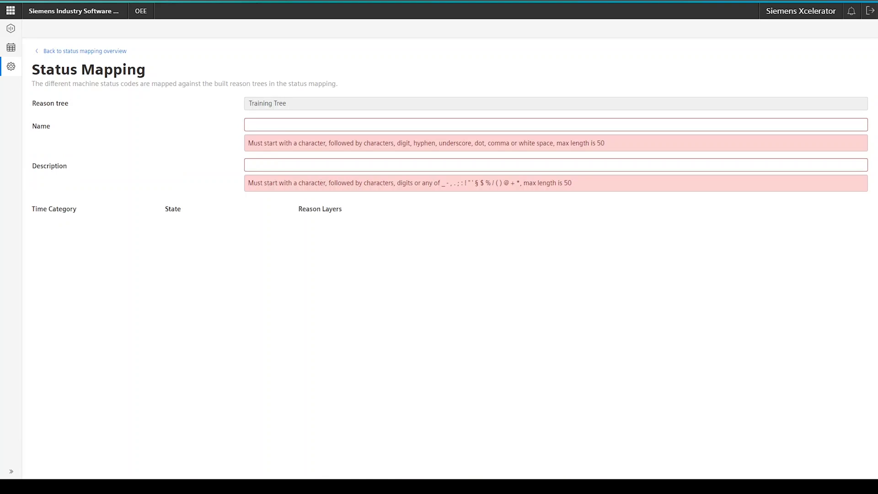
Name the mapping Training Mapping with description 'Training Mapping Description'
type("Train")
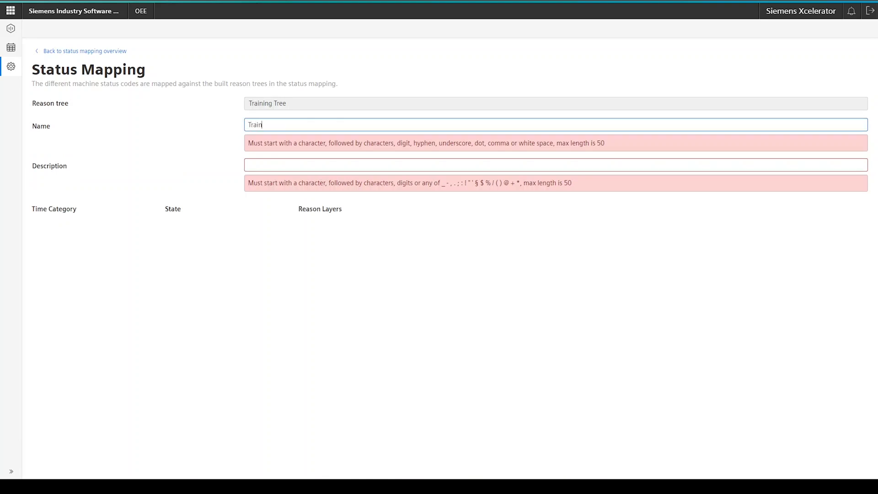
type("ing Mapping")
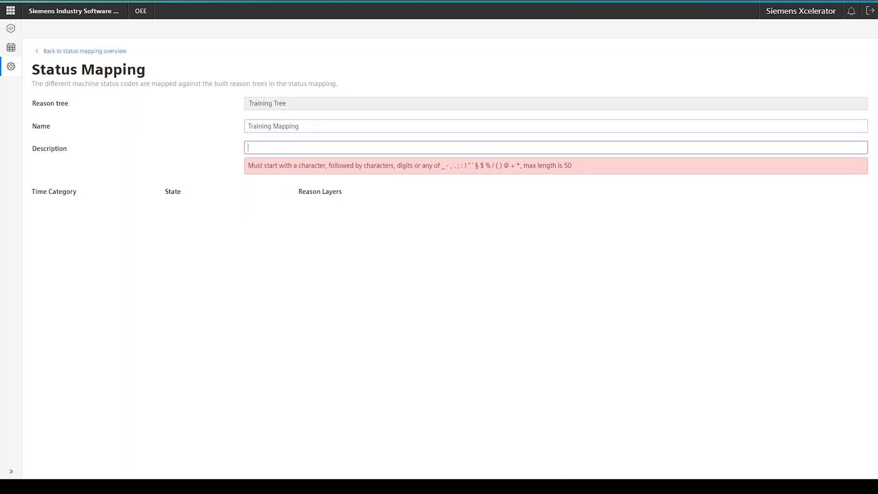
type("Training M")
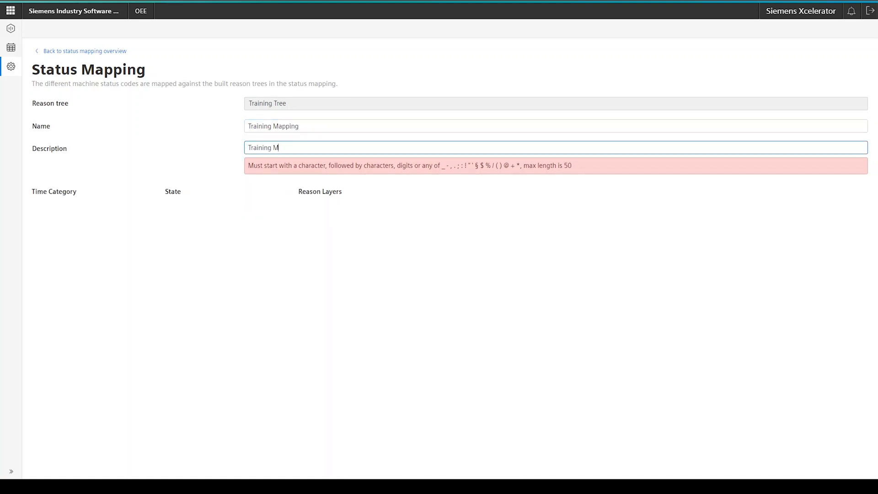
type("apping Desc")
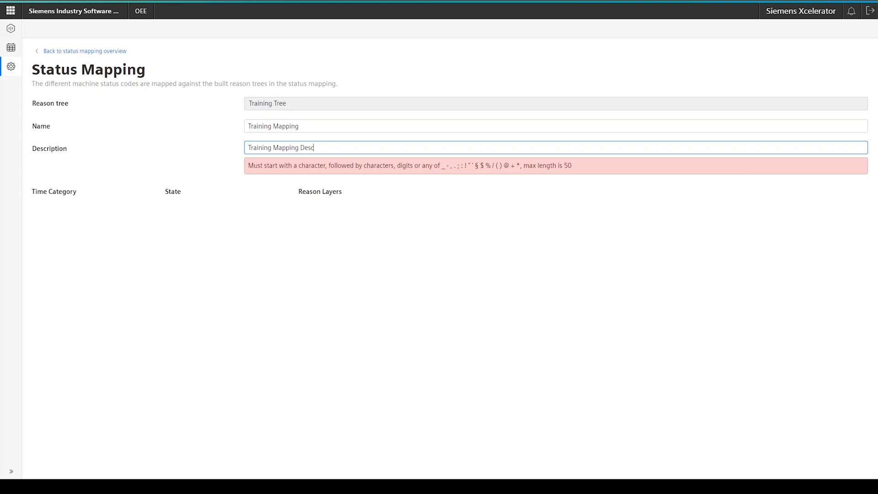
type("ription")
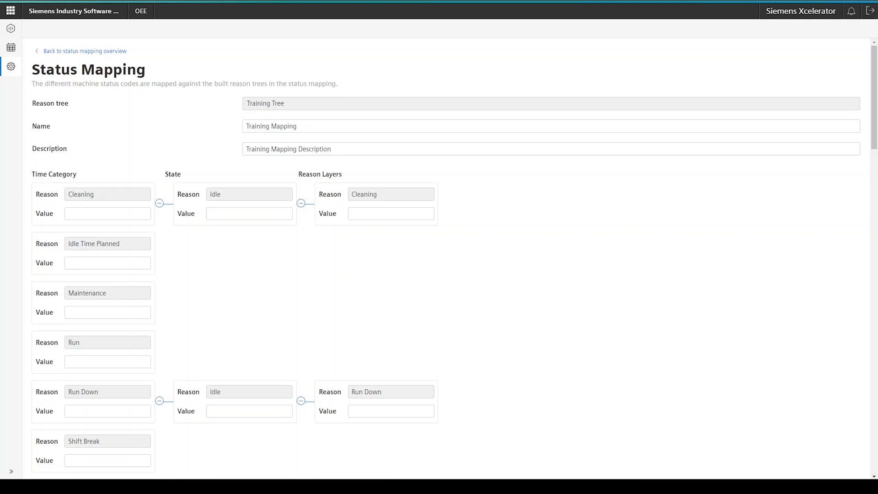
Set the Run value to 100 and the Stop value to 500
type("1")
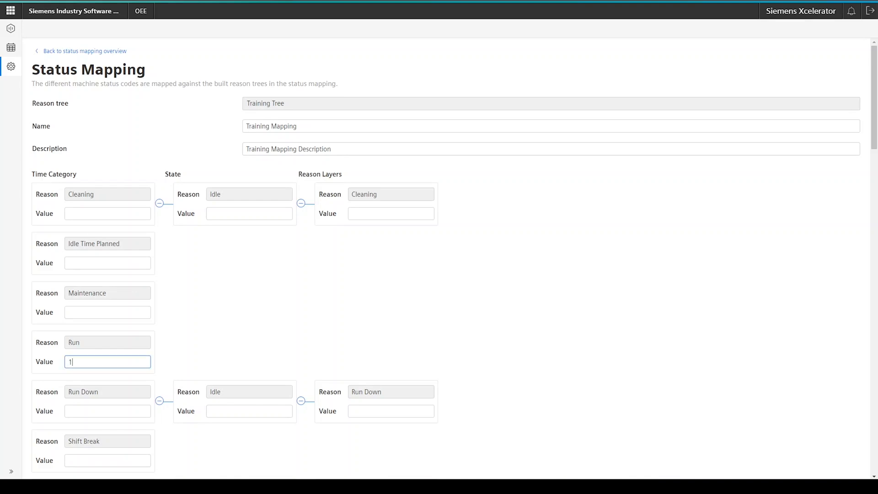
type("100")
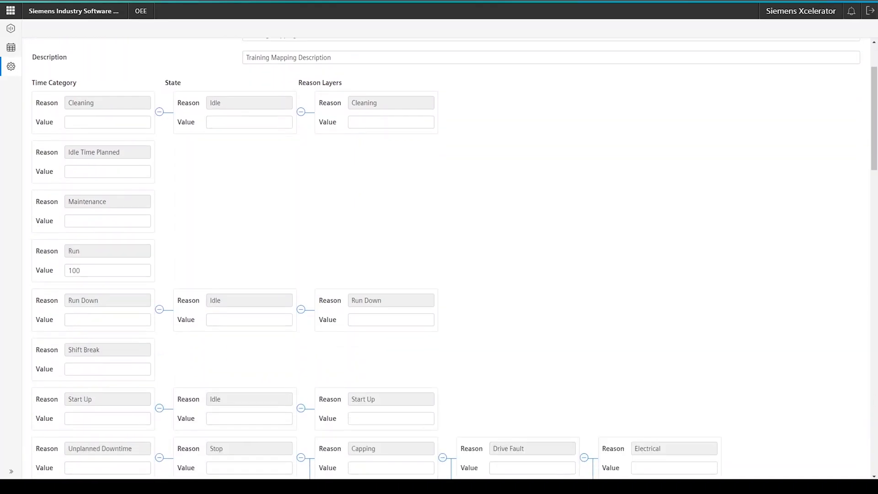
scroll("down", 3)
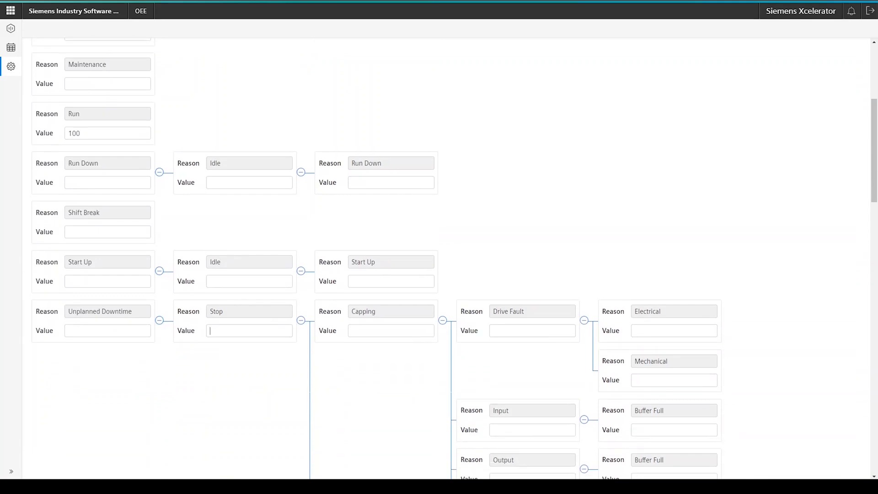
type("500")
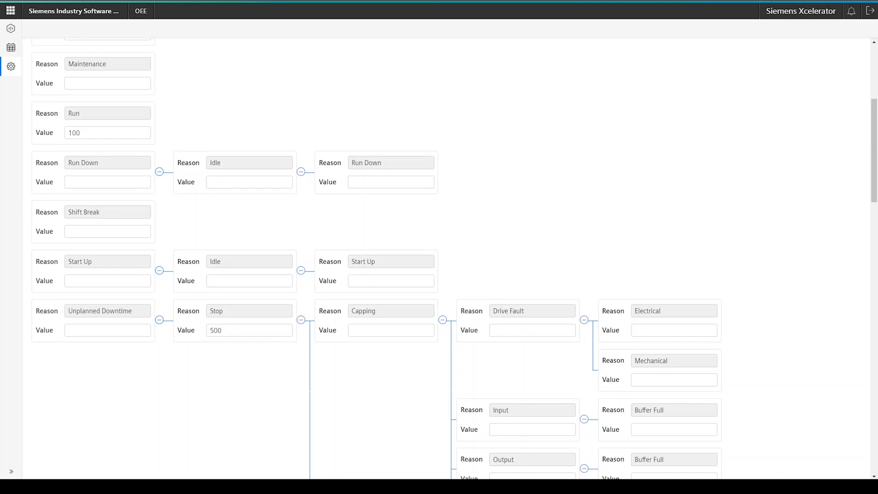
scroll("down", 3)
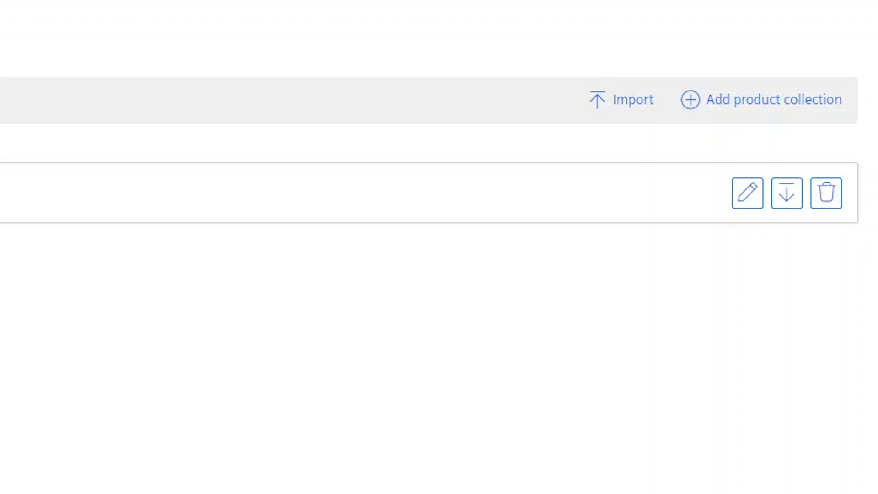
Start a new, blank product collection from the Product collection overview
left_click(760, 99)
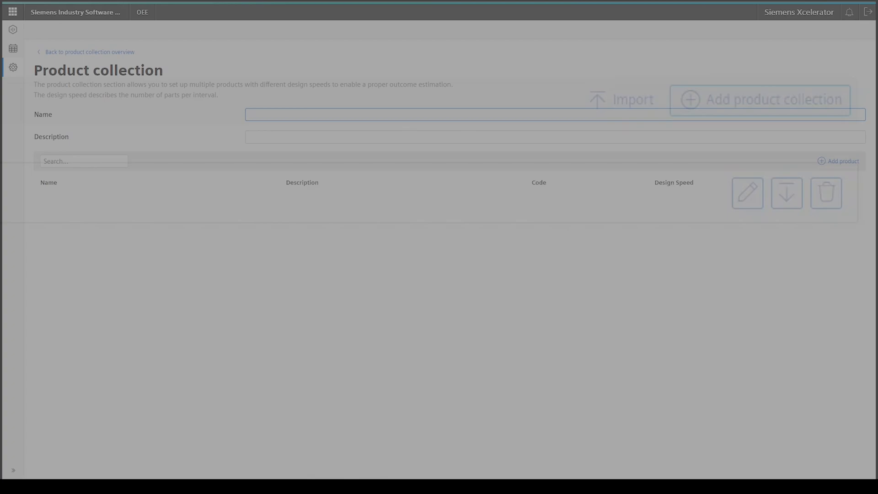
Name the collection 'Training Product Collection' and enter a matching description
type("Training Product Collection")
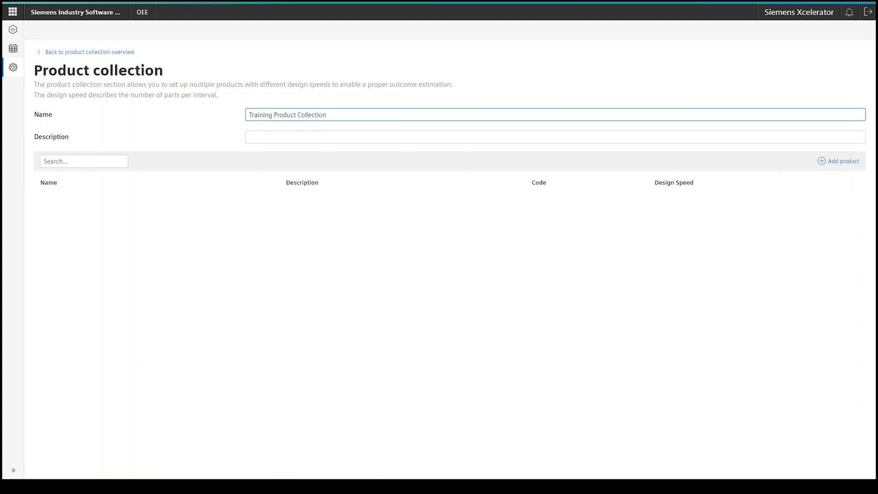
type("Training Product Colle")
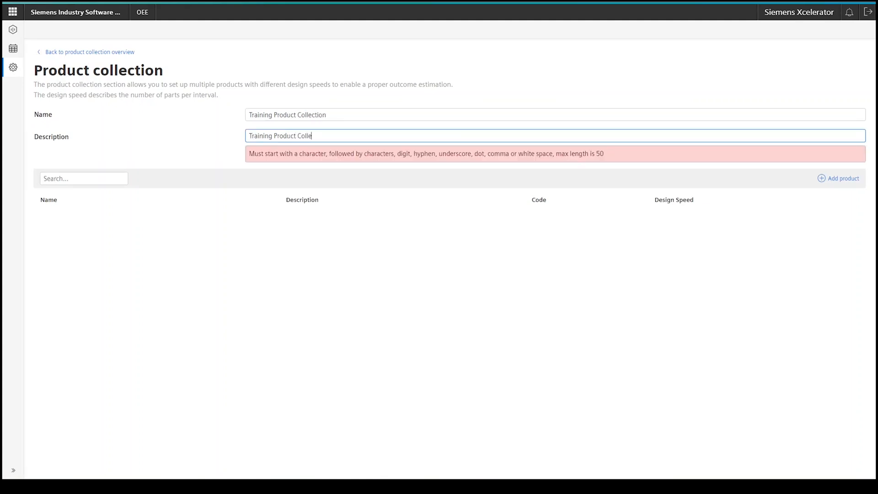
type("ction")
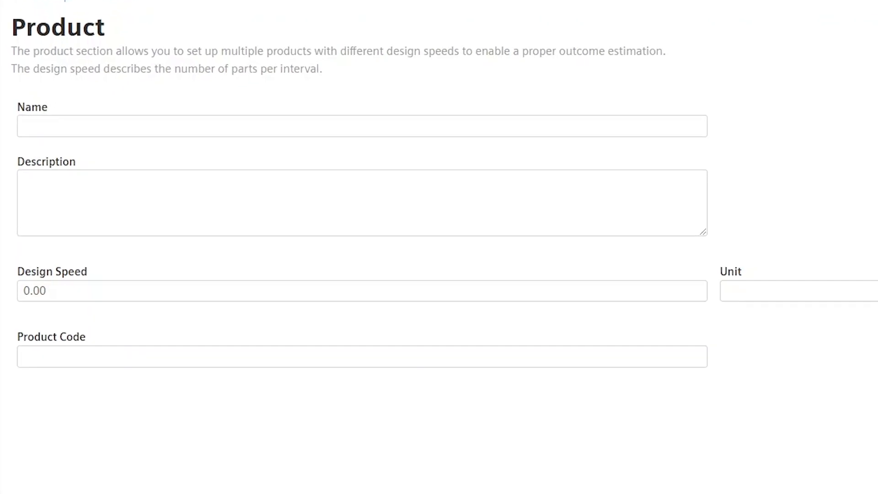
scroll("right", 3)
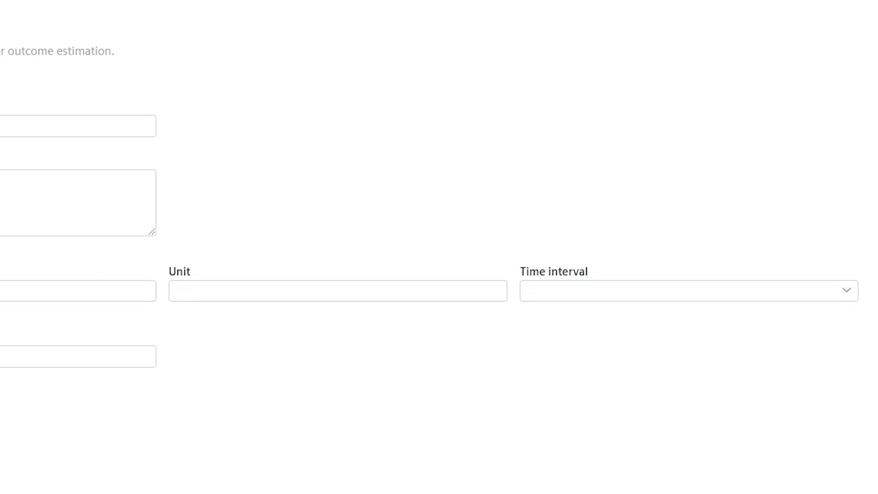
left_click(672, 290)
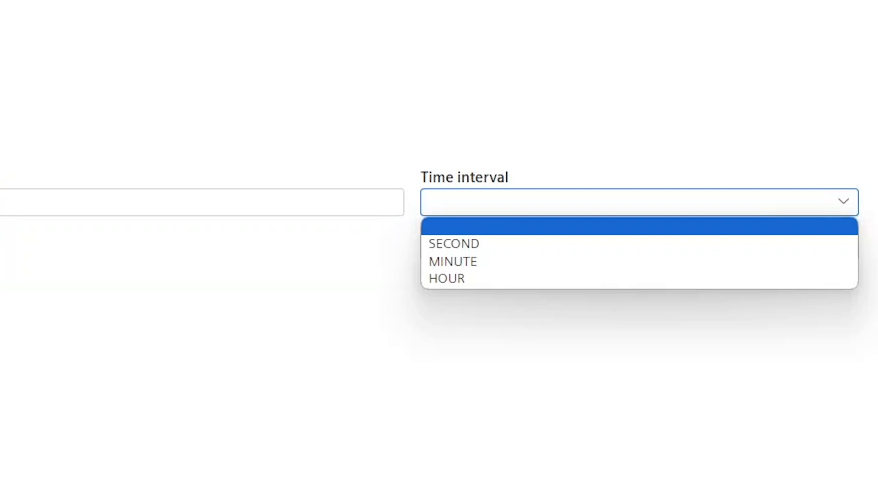
left_click(446, 278)
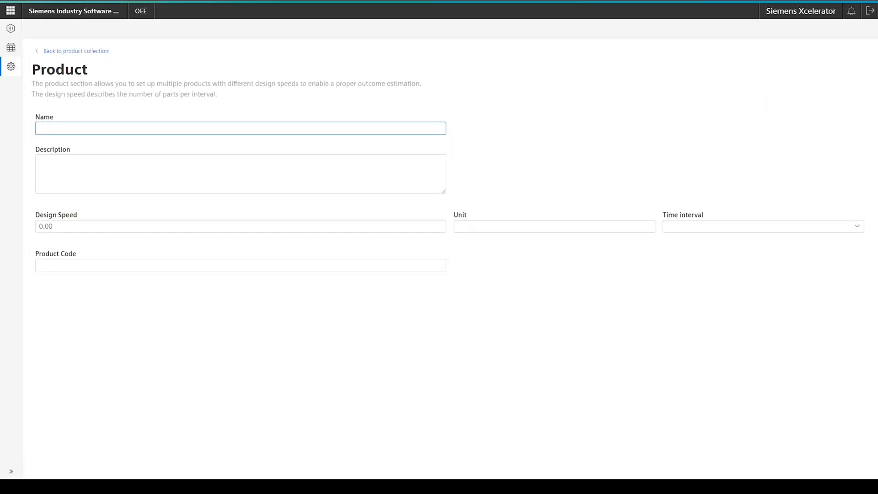
Name the product Cola 1L and give it a design speed of 6000 Pcs per hour
type("Cola 1L")
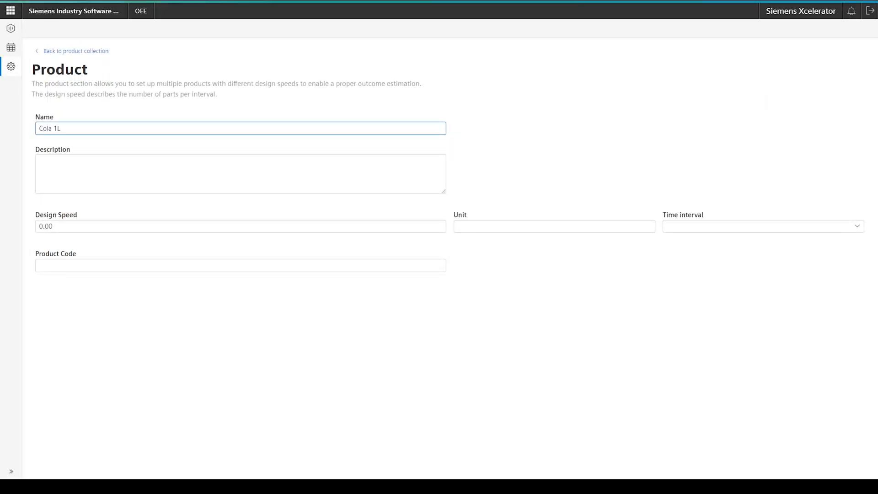
type("Cola 1L Bott")
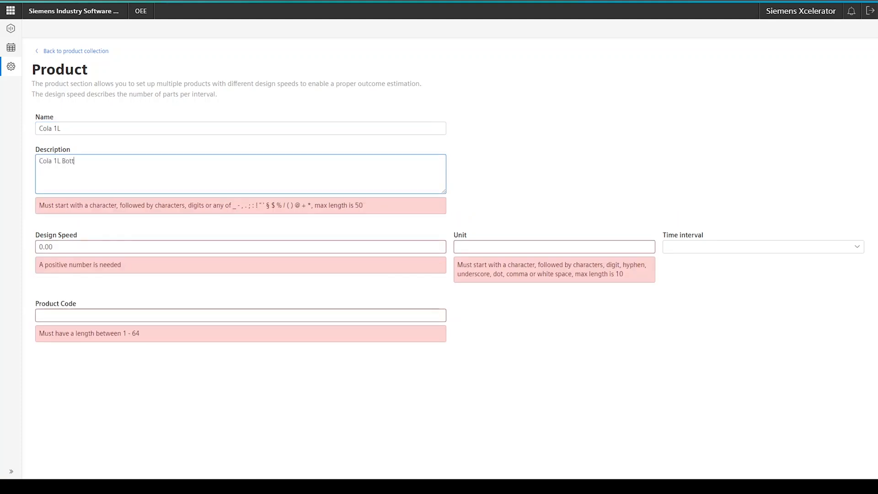
type("les")
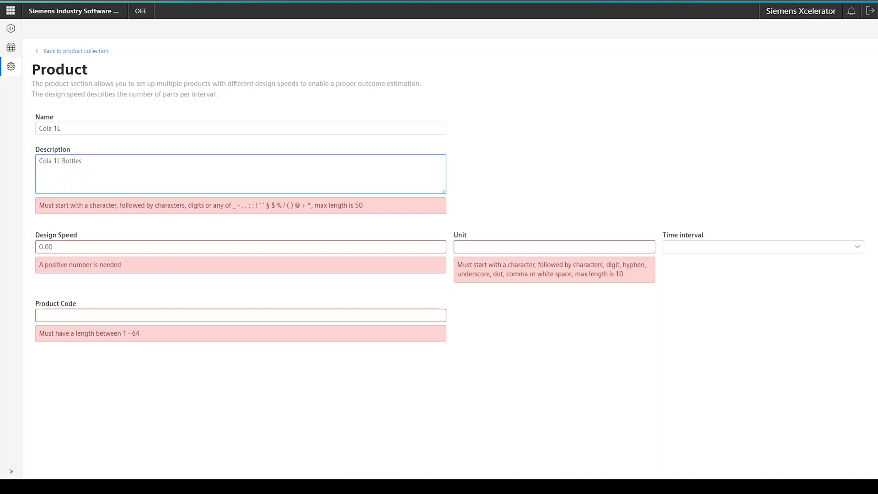
left_click(240, 225)
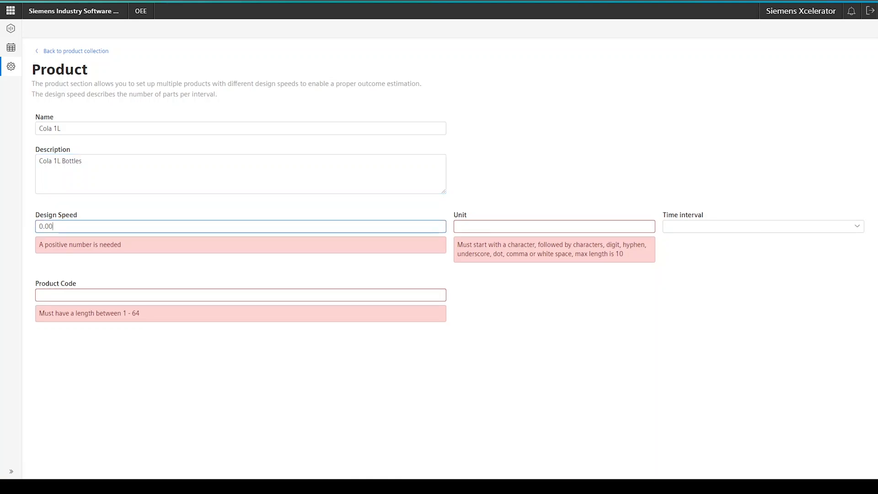
type("6000")
left_click(554, 226)
type("P")
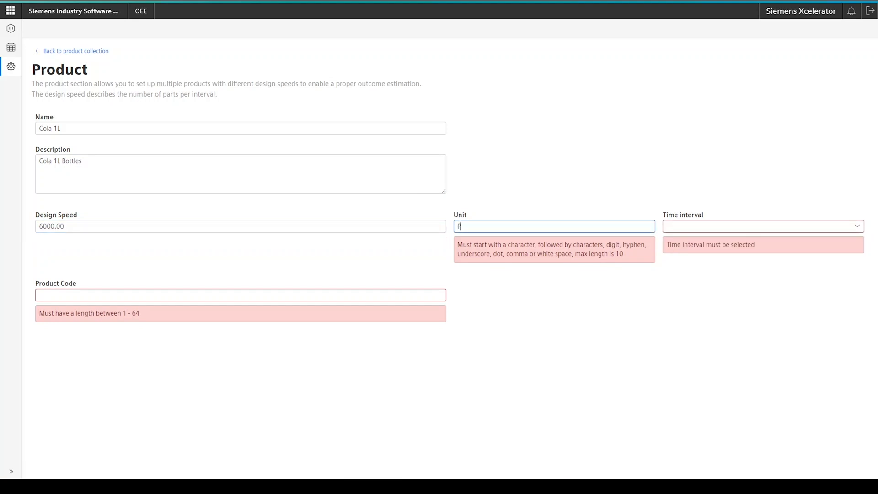
left_click(761, 227)
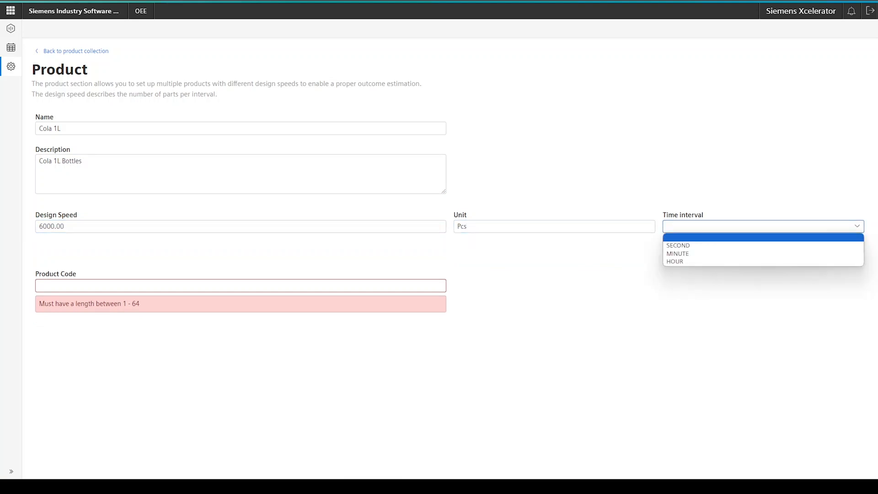
left_click(674, 261)
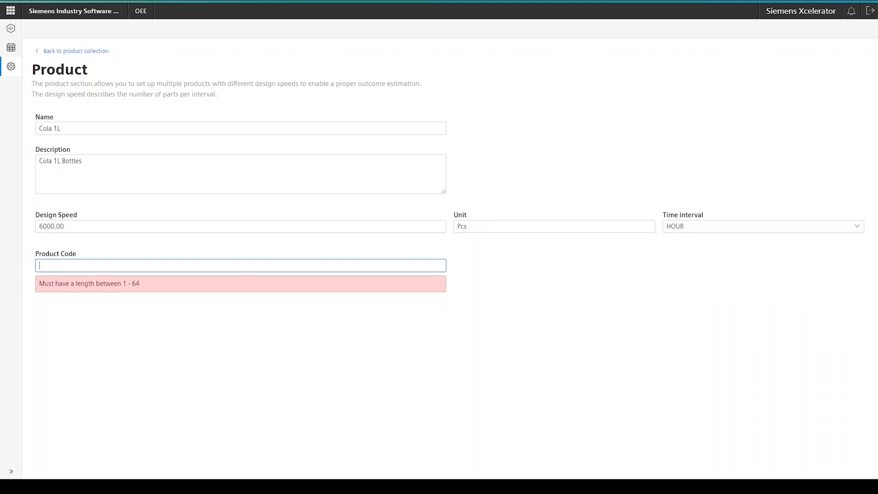
Enter the product code CO1L and return to the product collection
type("CO")
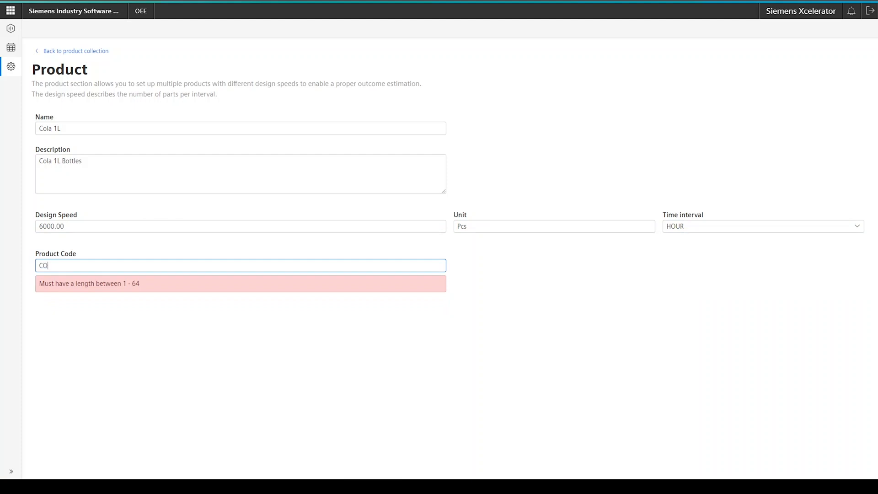
type("1L")
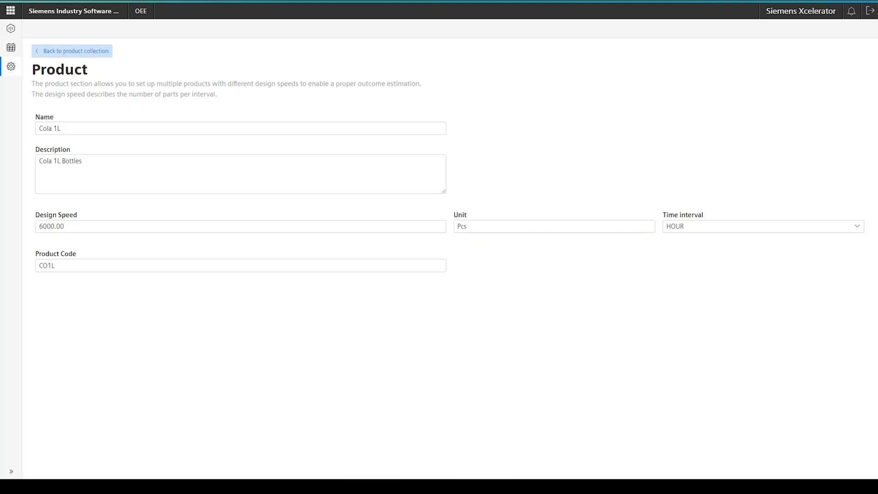
left_click(72, 51)
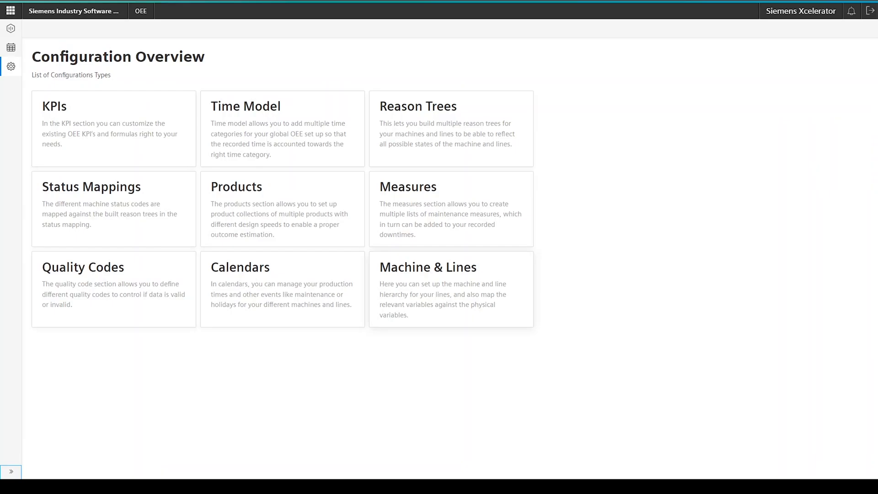
Enter the Machine & Lines hierarchy setup from the configuration overview
left_click(450, 289)
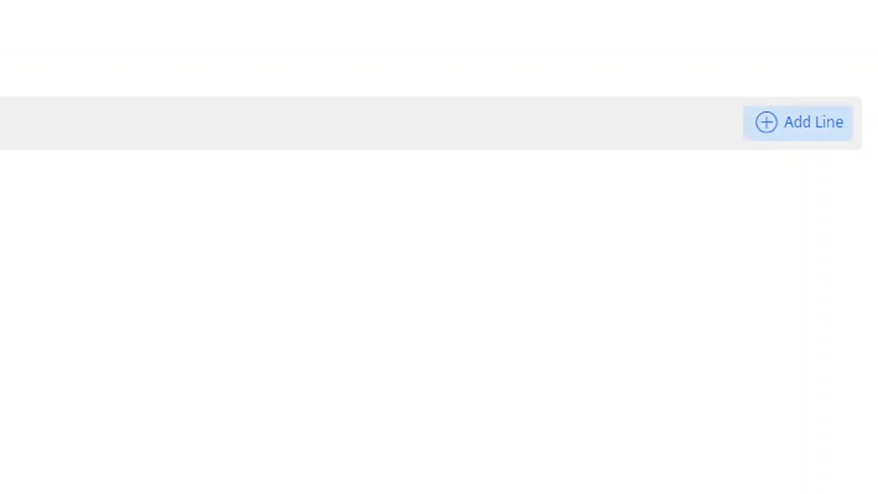
Add a new line and assign the PET Blower asset under Filling Line to it
left_click(798, 122)
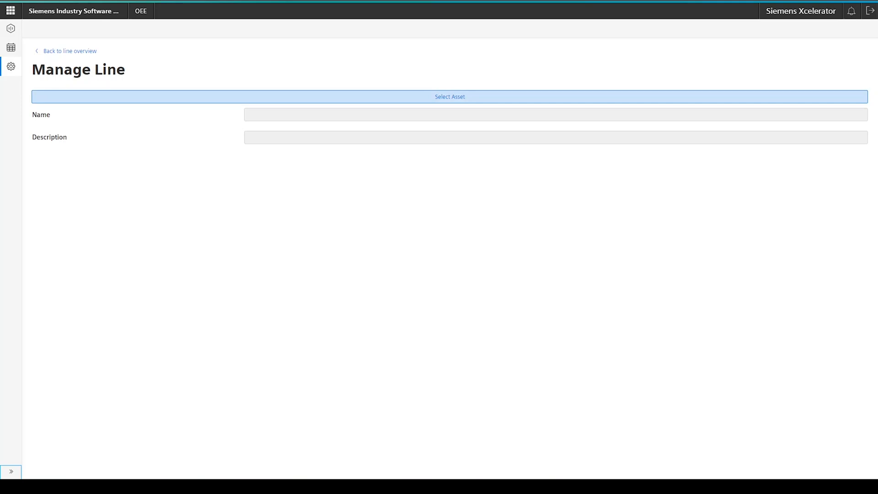
left_click(449, 97)
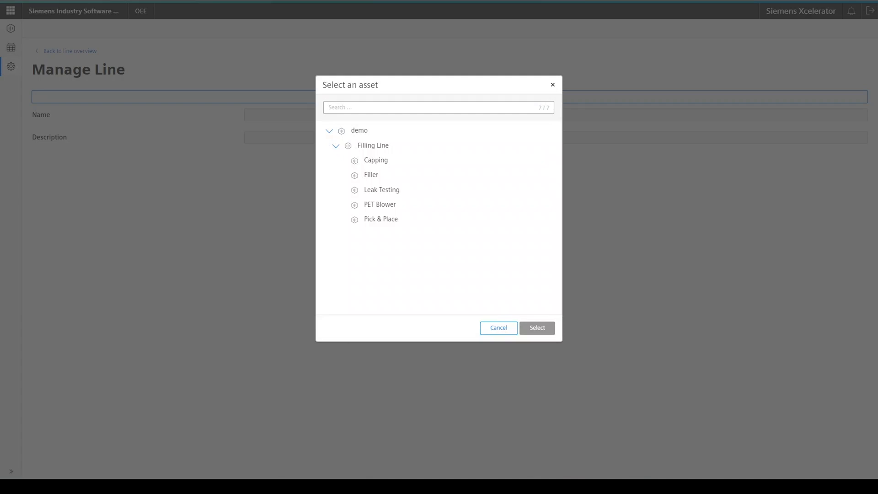
left_click(379, 204)
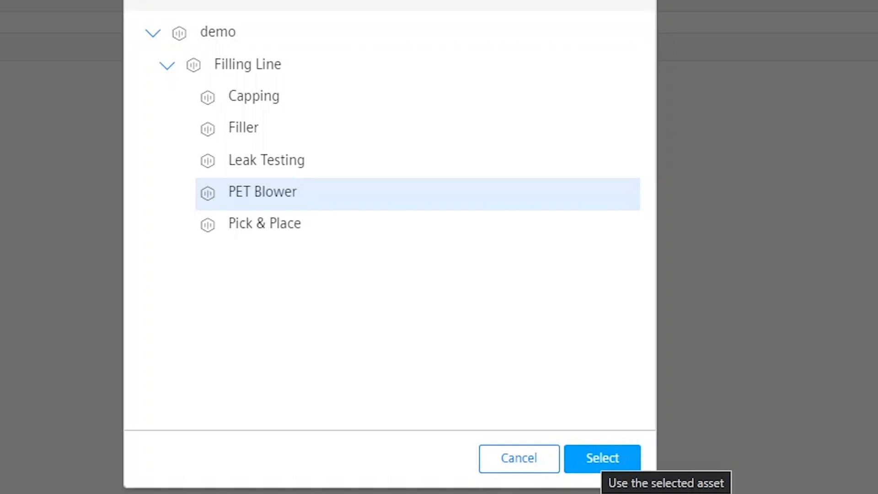
left_click(602, 457)
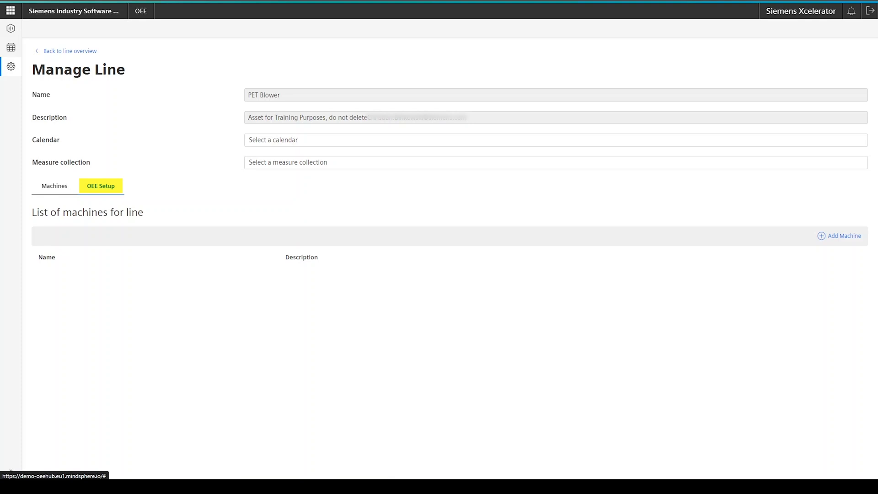
In the line's OEE Setup, enter the OEE warning target 70
left_click(100, 185)
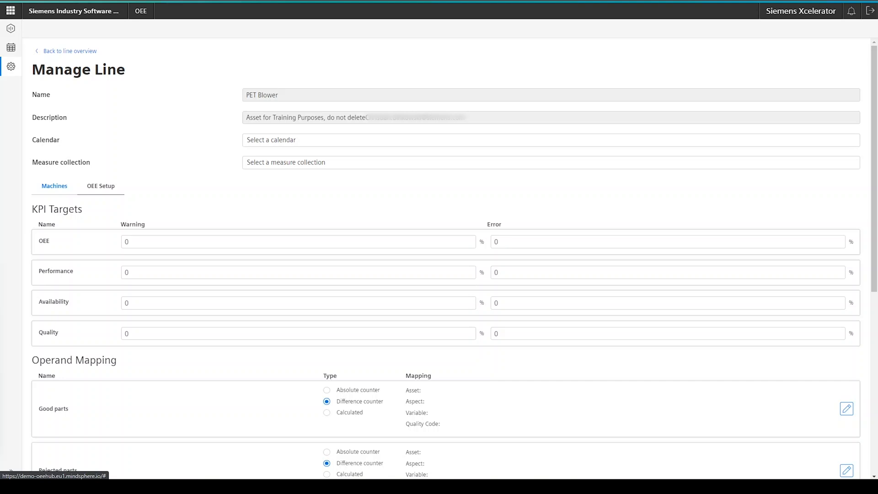
left_click(298, 241)
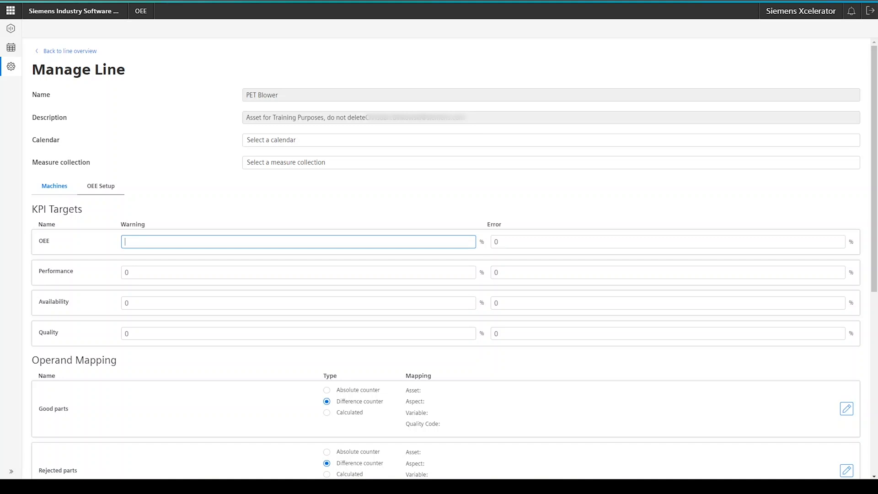
type("70")
left_click(668, 242)
type("60")
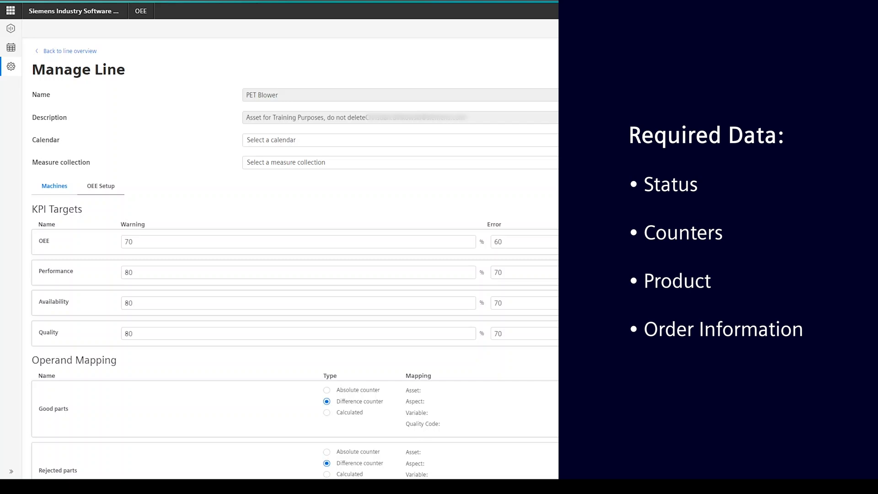
scroll("down", 3)
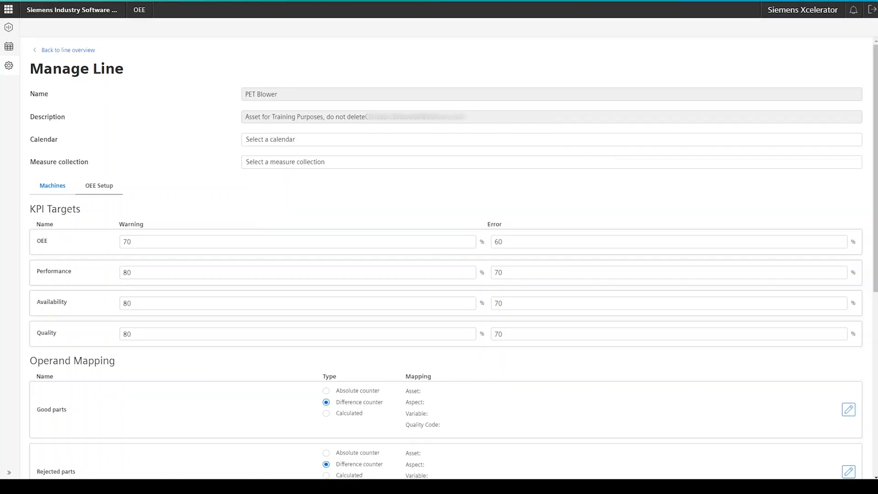
Map Good parts to PET Blower's GoodProducts variable, keeping the OPC UA and S7 quality code
scroll("down", 3)
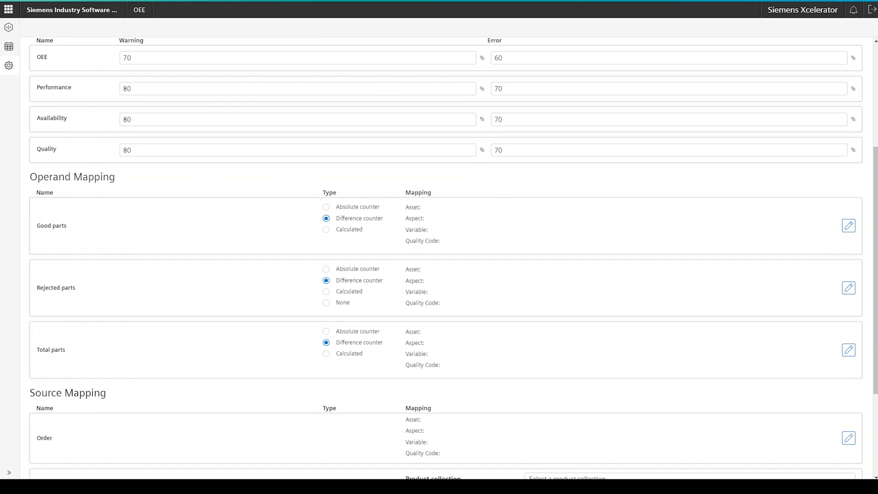
mouse_move(848, 225)
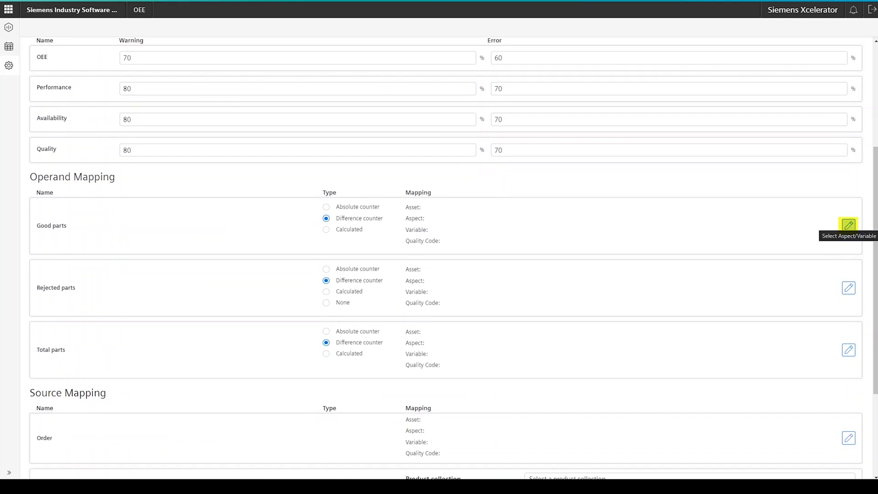
left_click(848, 225)
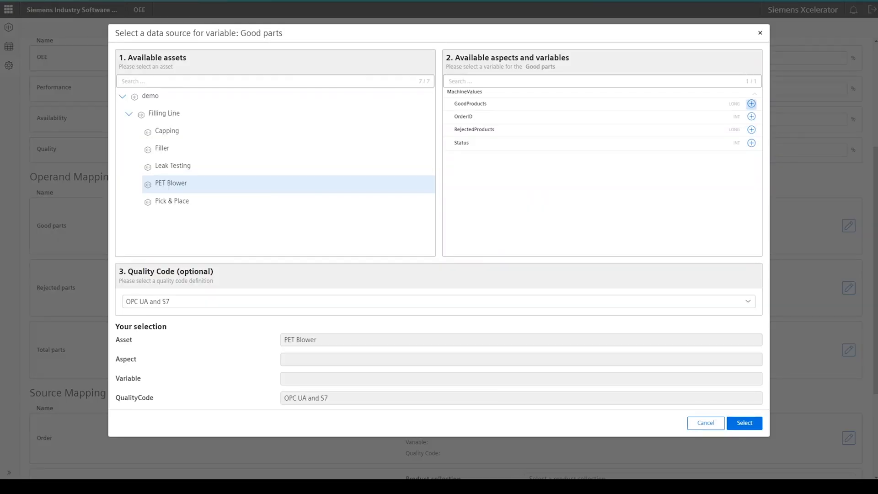
left_click(751, 104)
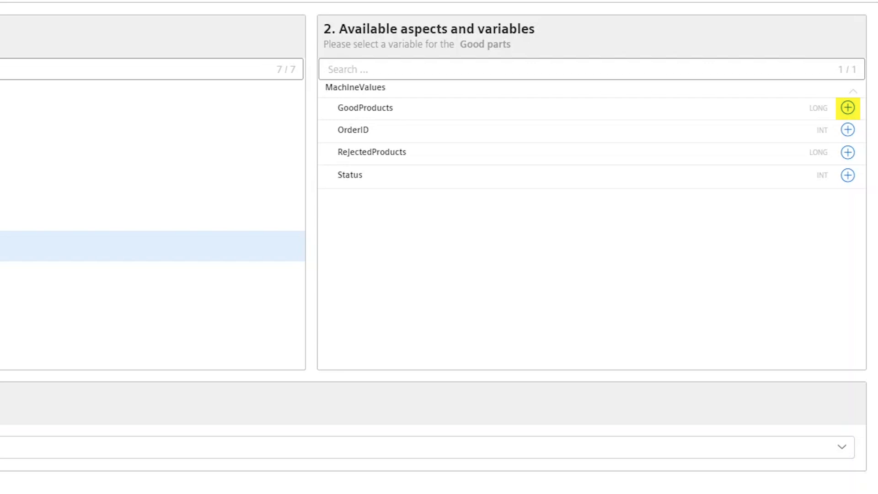
left_click(847, 108)
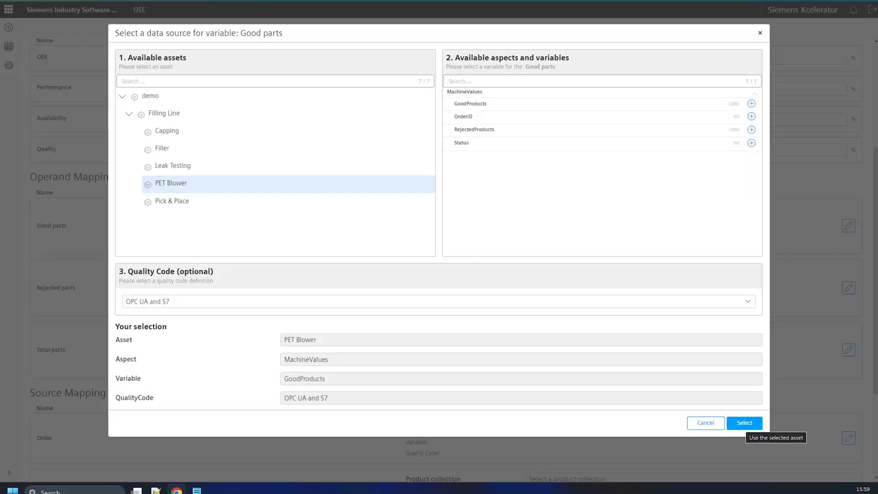
scroll("down", 3)
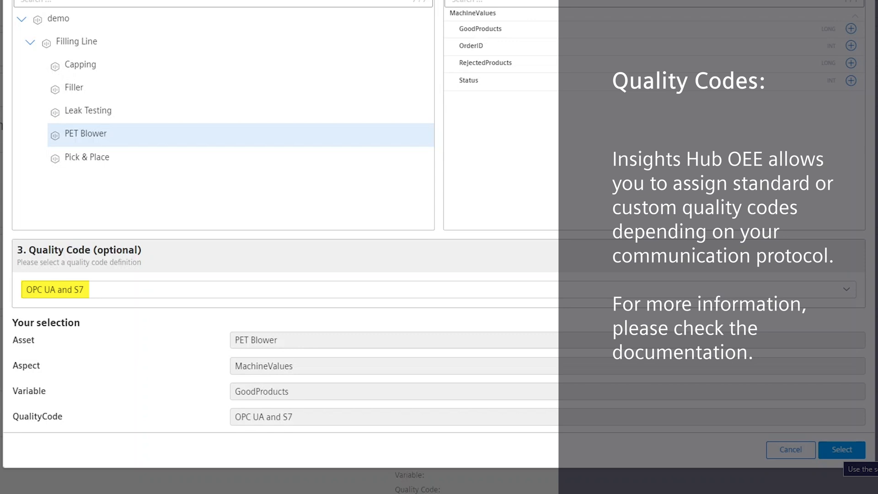
left_click(841, 449)
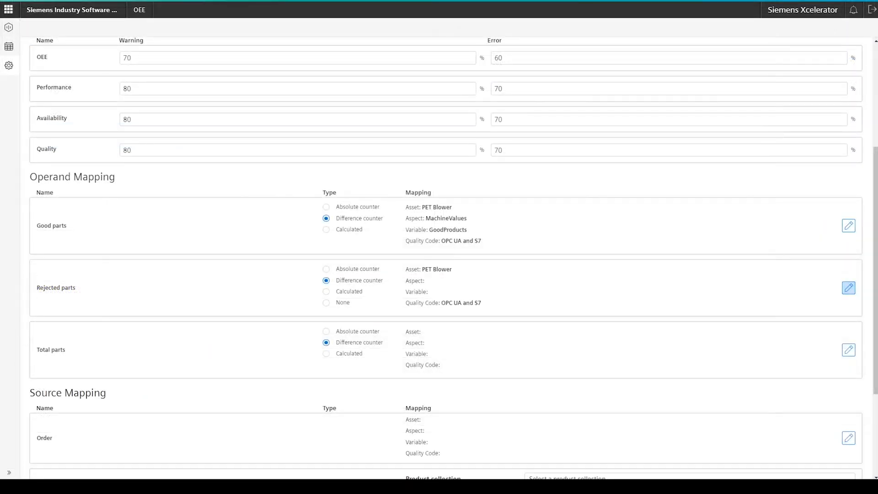
Map Rejected parts to PET Blower's RejectedProducts variable and make Total parts Calculated
left_click(849, 288)
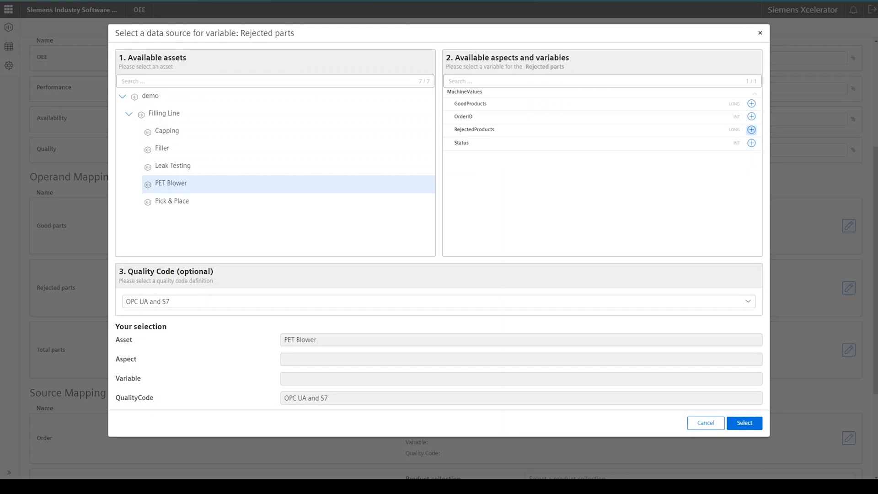
left_click(751, 130)
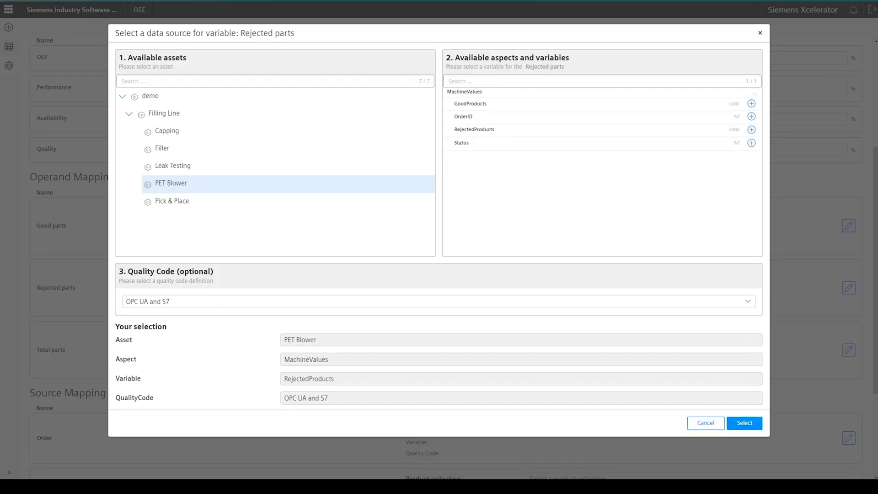
left_click(743, 422)
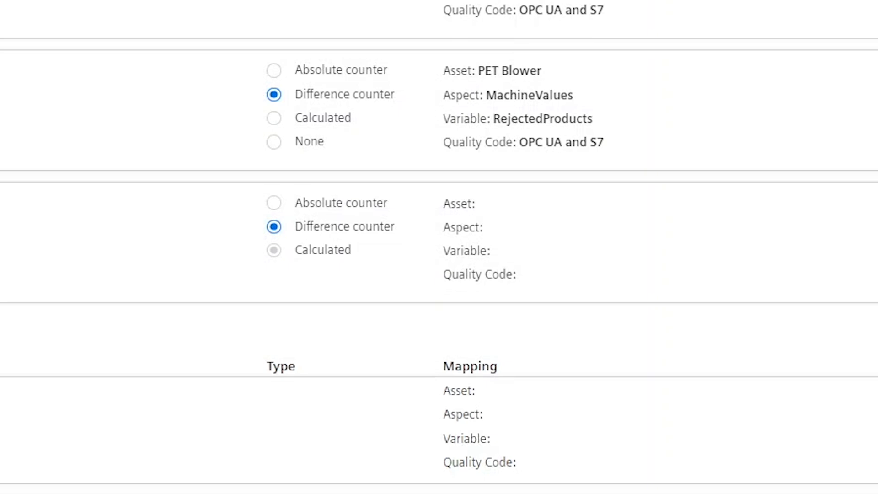
left_click(274, 250)
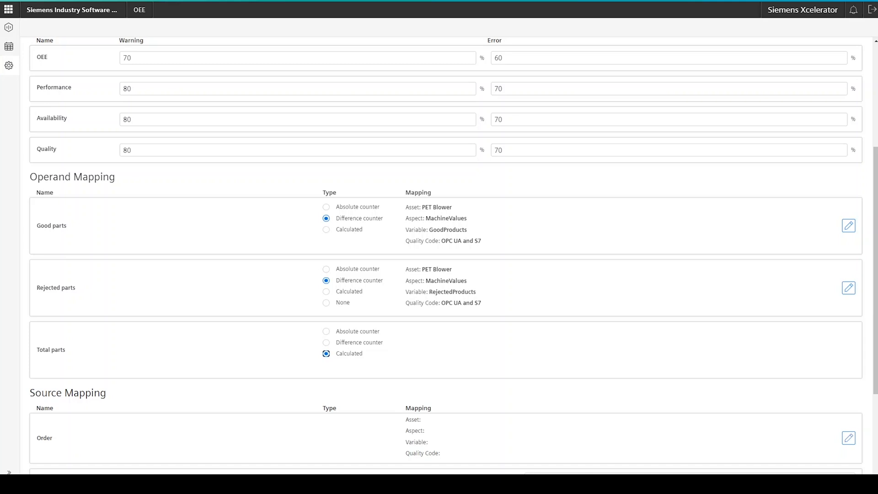
scroll("down", 3)
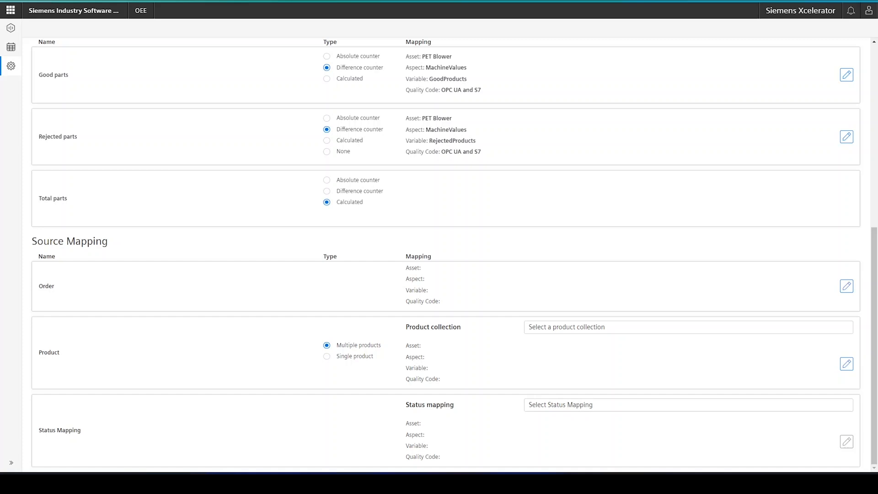
Map Order to PET Blower's OrderID variable and set the Product source to Single product
left_click(846, 286)
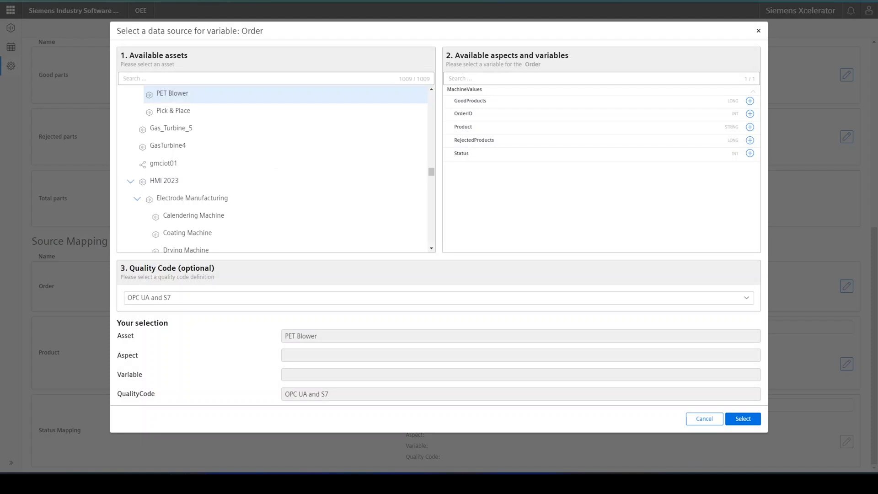
left_click(750, 114)
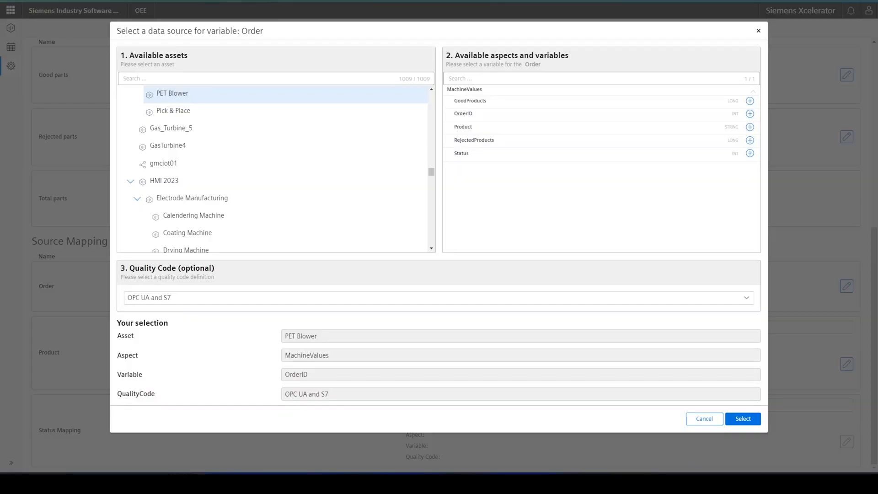
left_click(743, 419)
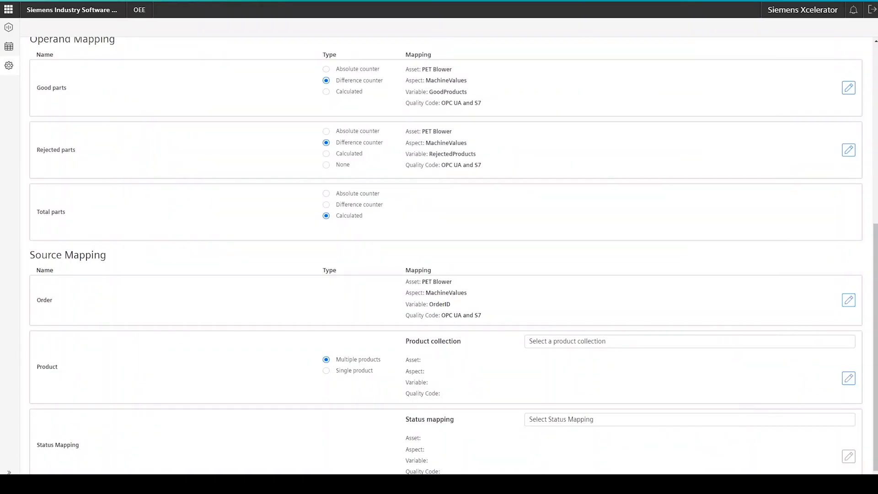
left_click(689, 341)
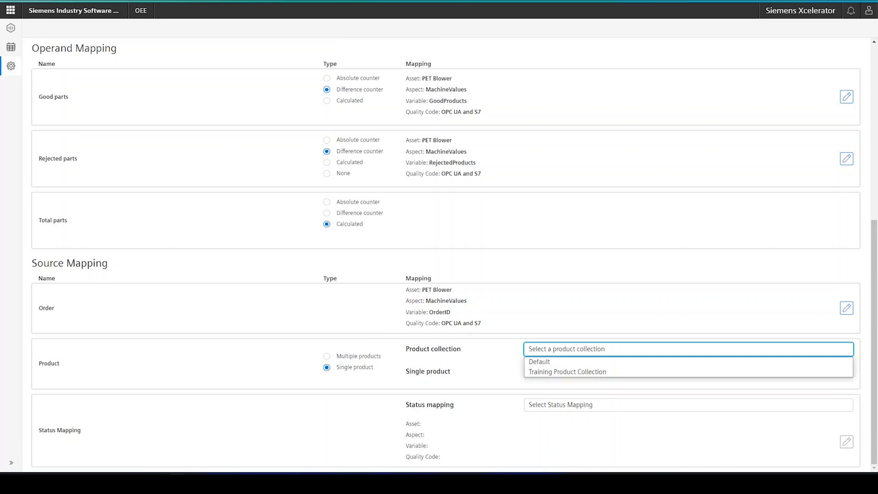
Choose Training Product Collection for the Product source and switch to Multiple products
left_click(567, 371)
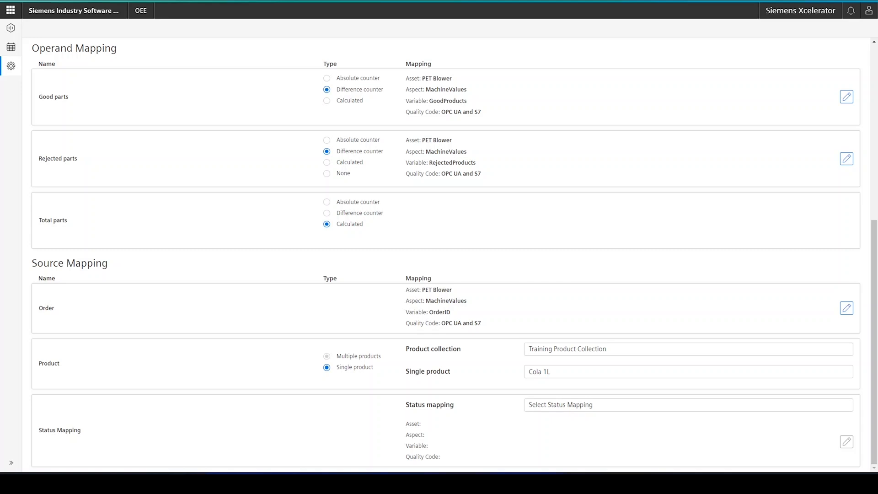
left_click(327, 345)
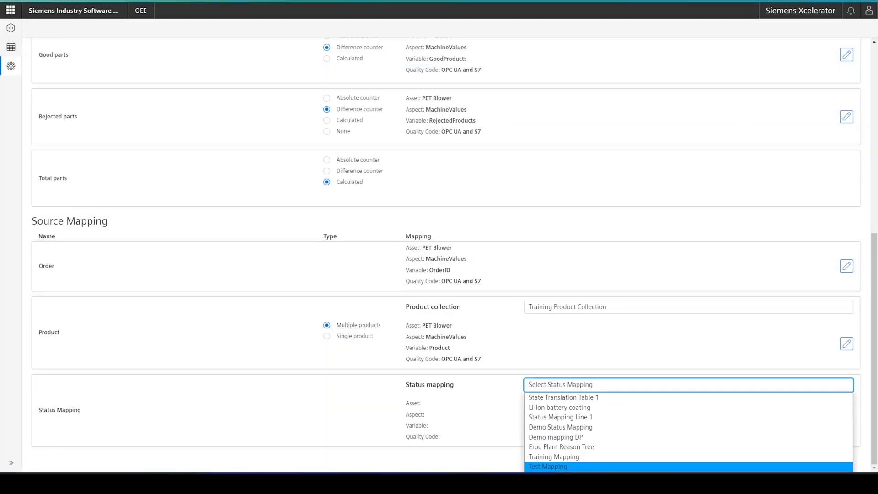
Point Status Mapping to PET Blower's Status variable and save the line's OEE configuration
left_click(547, 466)
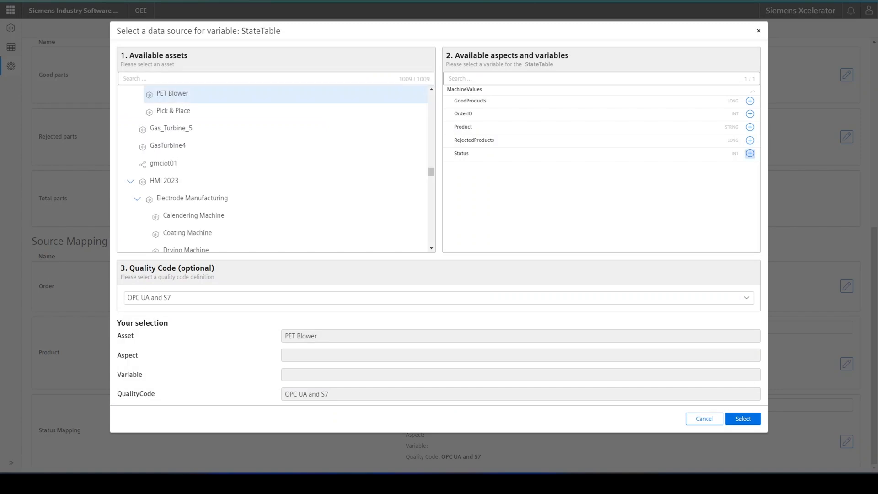
left_click(749, 153)
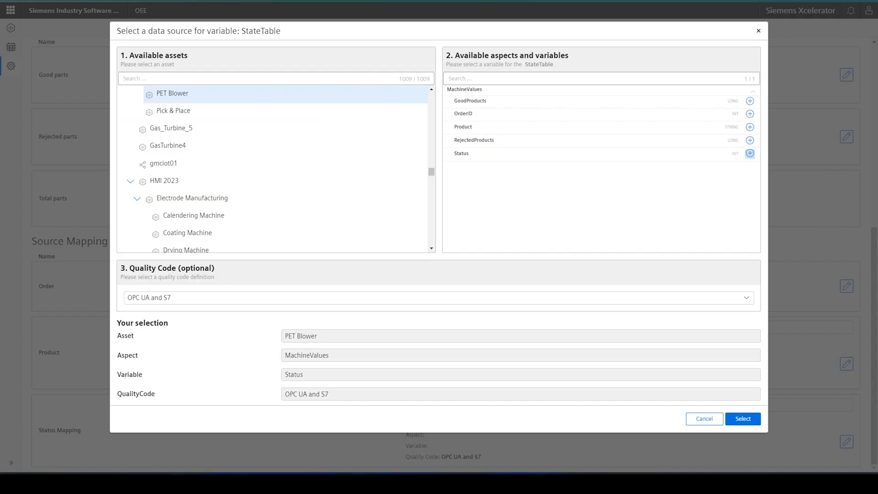
left_click(742, 418)
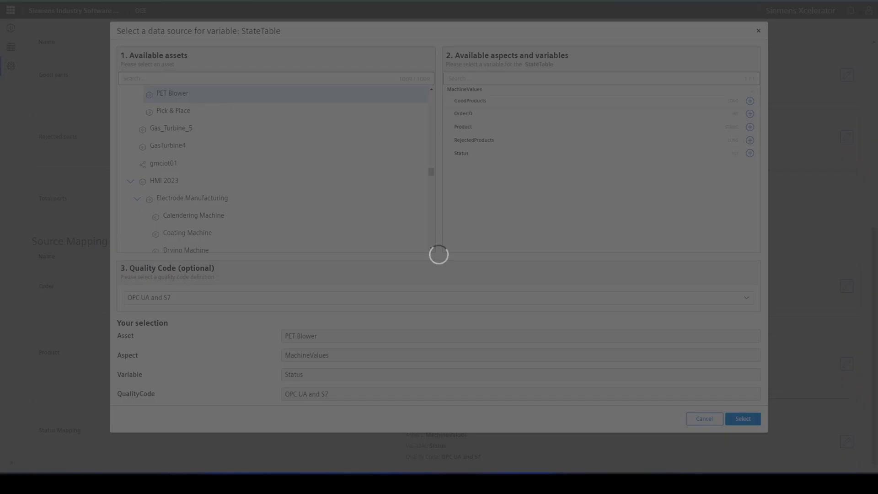
left_click(742, 418)
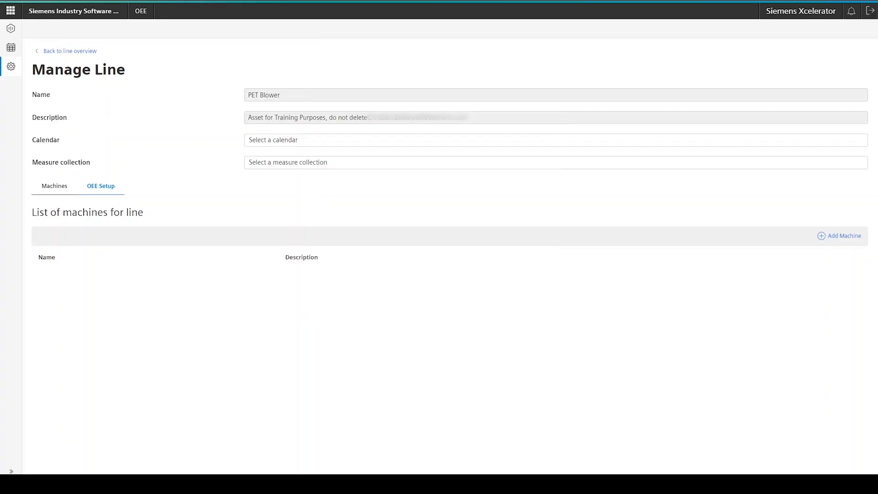
mouse_move(842, 235)
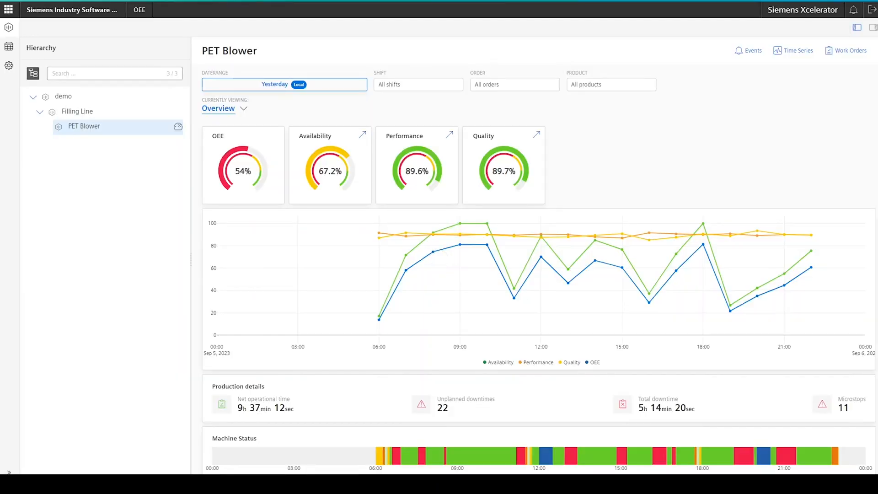
View PET Blower's Availability, Quality and Loss overview analyses, ending on Downtime Analysis
left_click(224, 109)
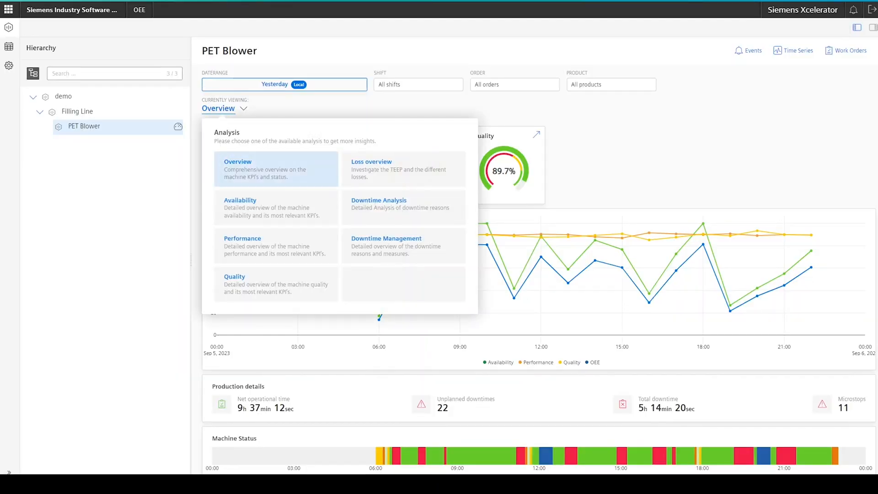
left_click(239, 201)
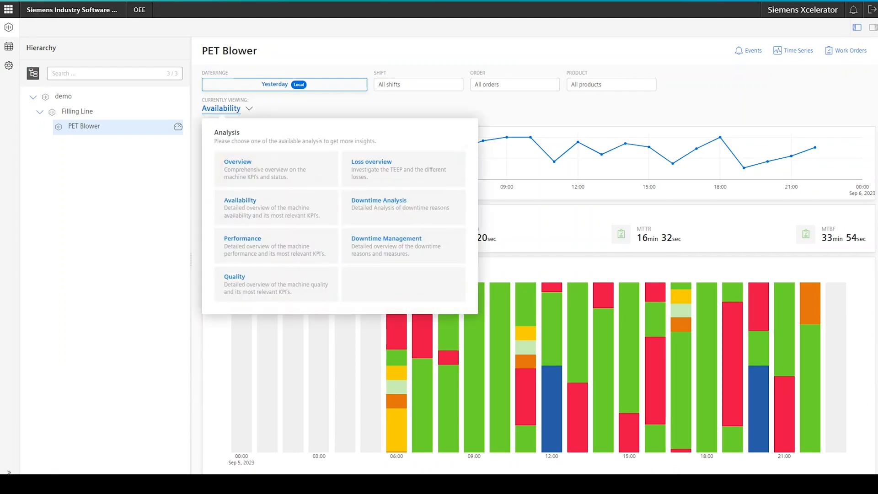
left_click(242, 237)
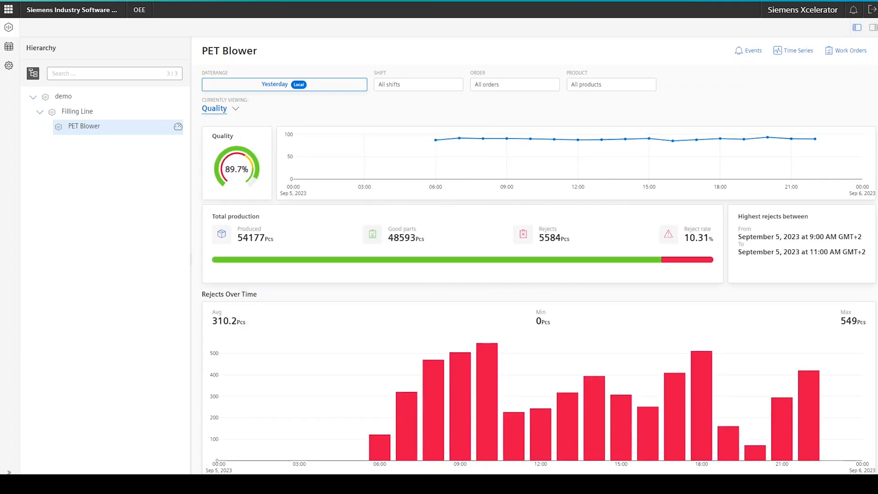
left_click(219, 108)
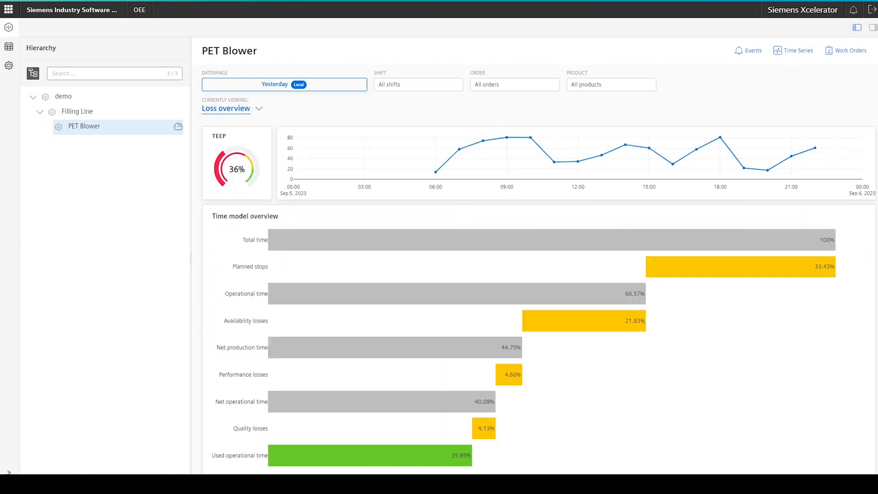
left_click(259, 108)
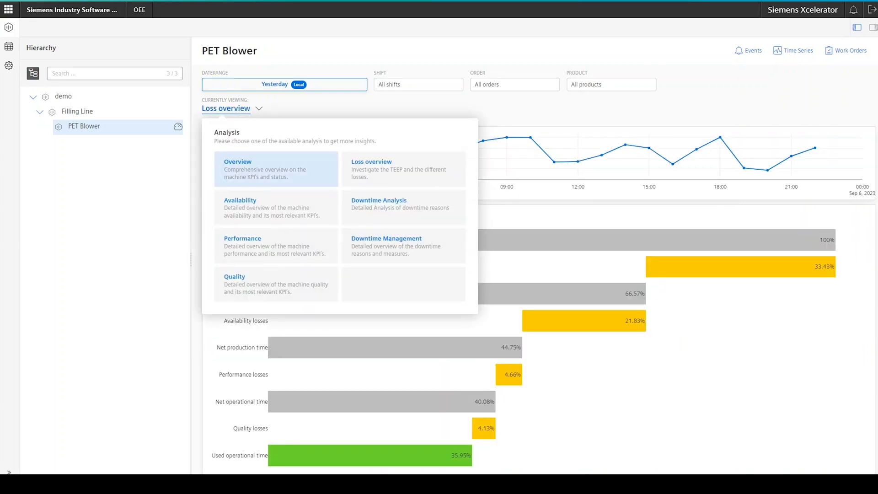
left_click(379, 200)
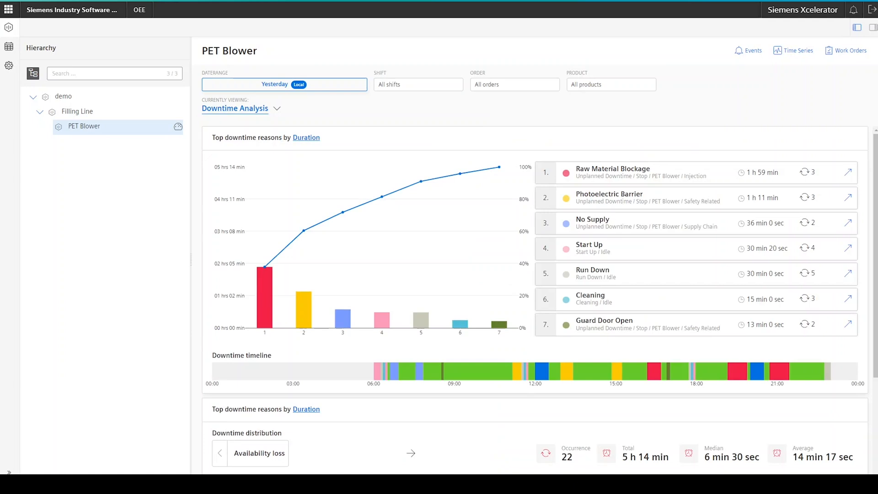
Sort PET Blower's 22 Downtime Management events by longest duration, then return to the 54% OEE Overview
scroll("down", 3)
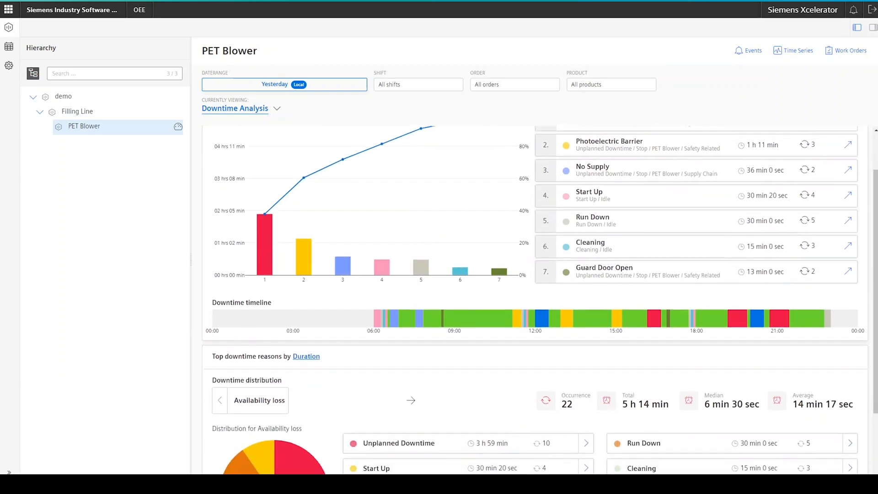
scroll("down", 3)
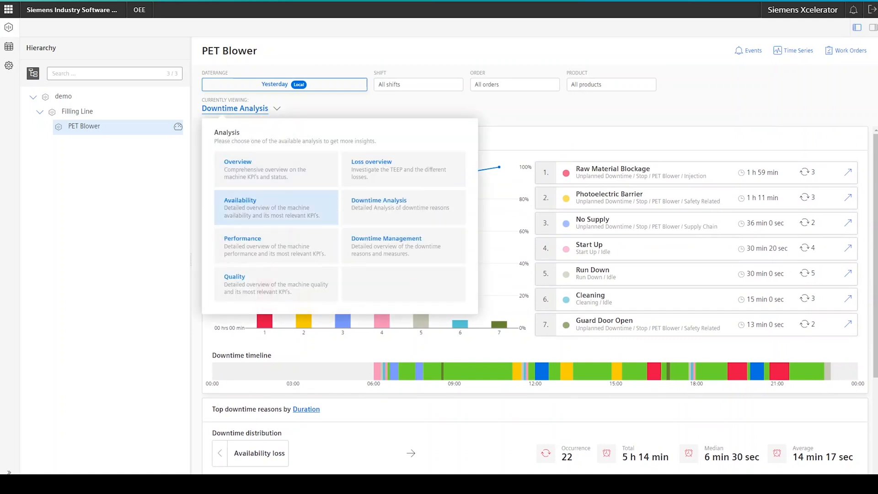
left_click(386, 242)
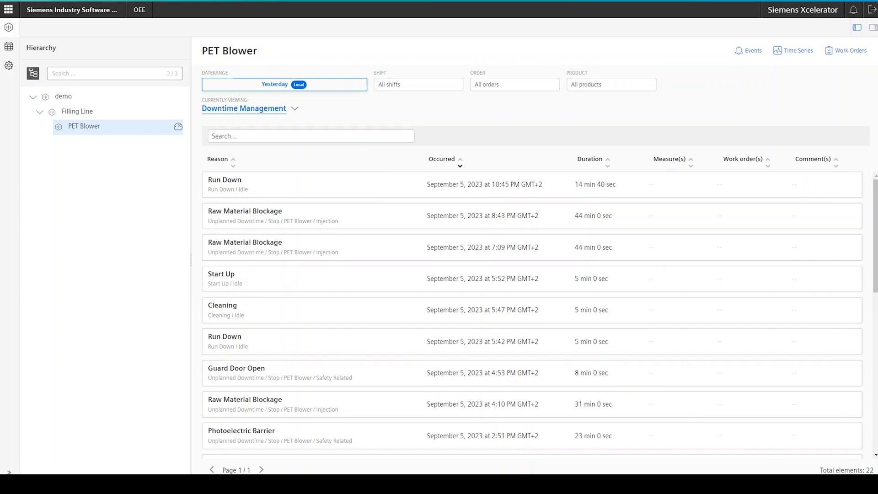
left_click(605, 162)
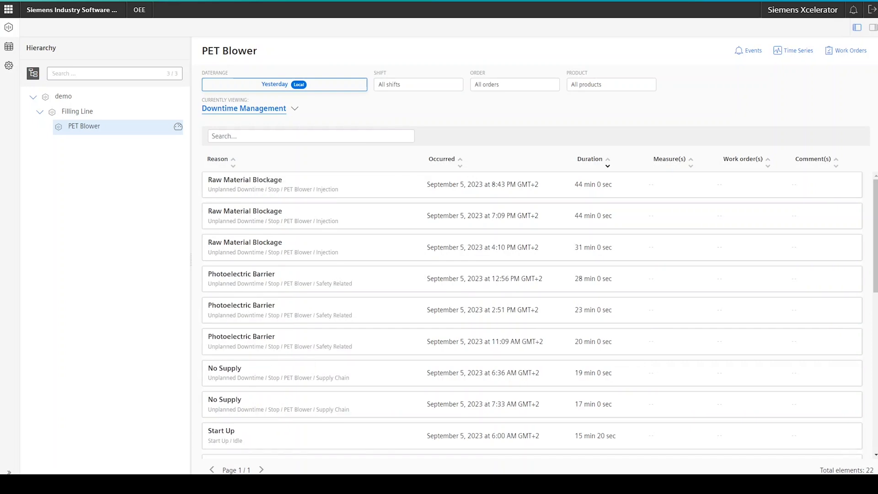
left_click(294, 109)
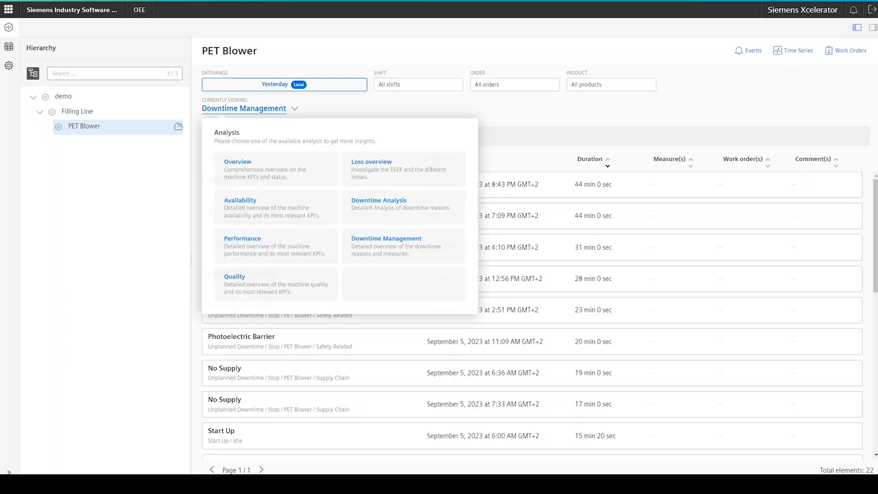
left_click(238, 161)
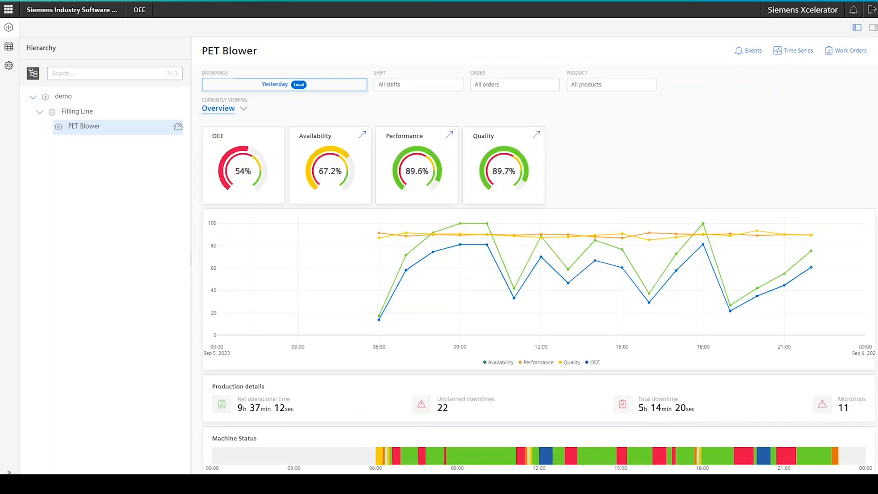